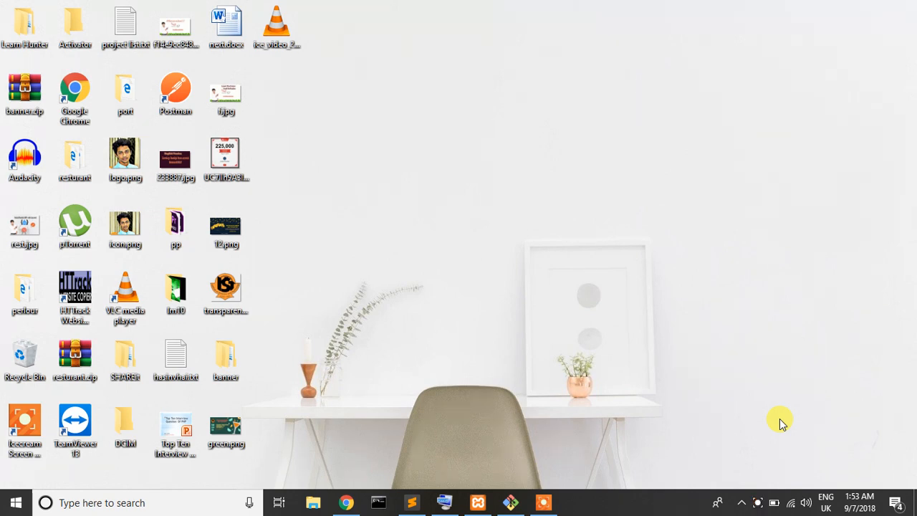
Launch Sublime Text with the Laravel project 'first' loaded.
{"action": "left_click", "coordinate": [410, 502]}
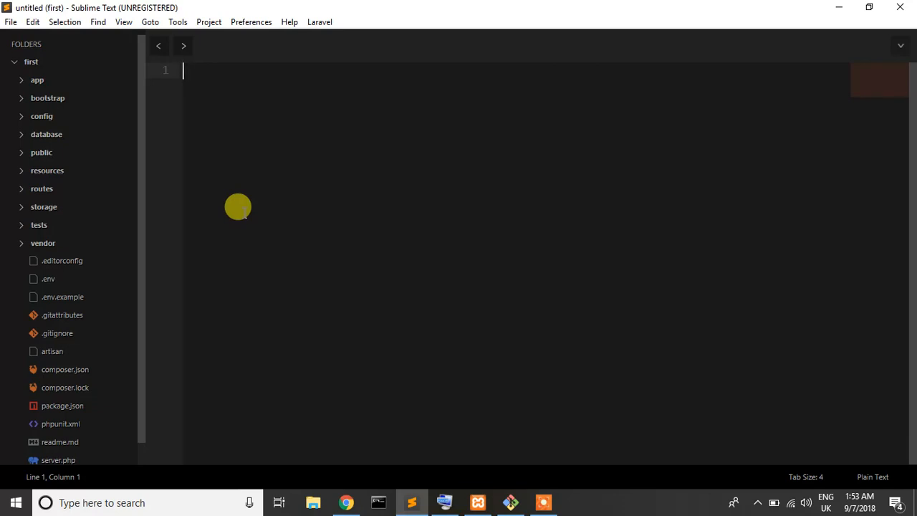
{"action": "mouse_move", "coordinate": [158, 192]}
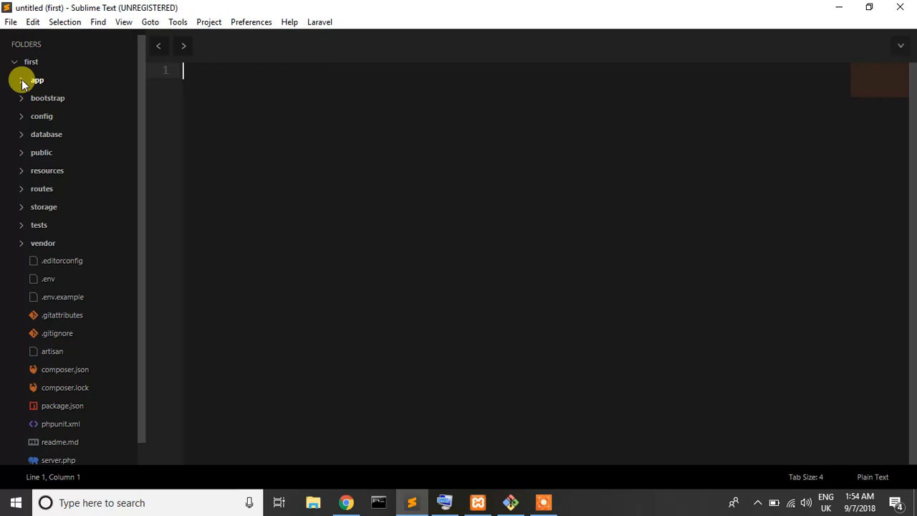
Expand app > Http > Controllers and start a test file named StudentController.php.
{"action": "left_click", "coordinate": [37, 80]}
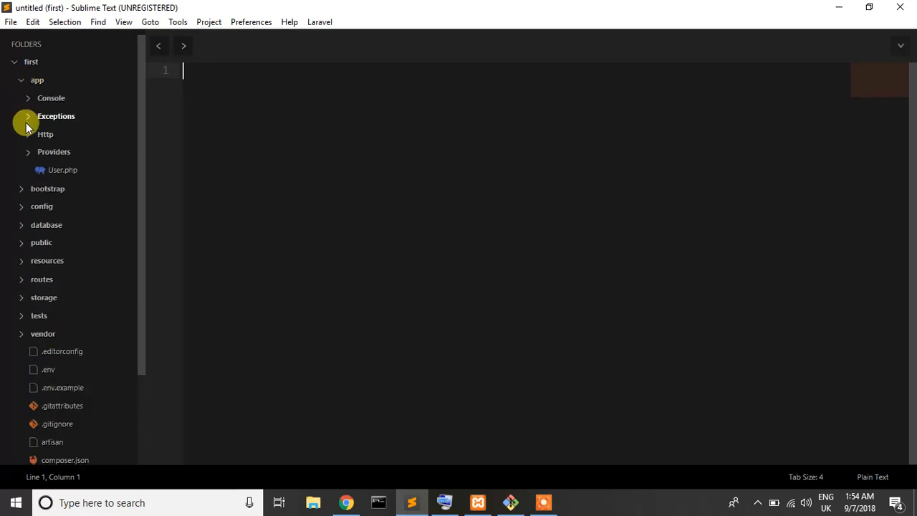
{"action": "left_click", "coordinate": [46, 135]}
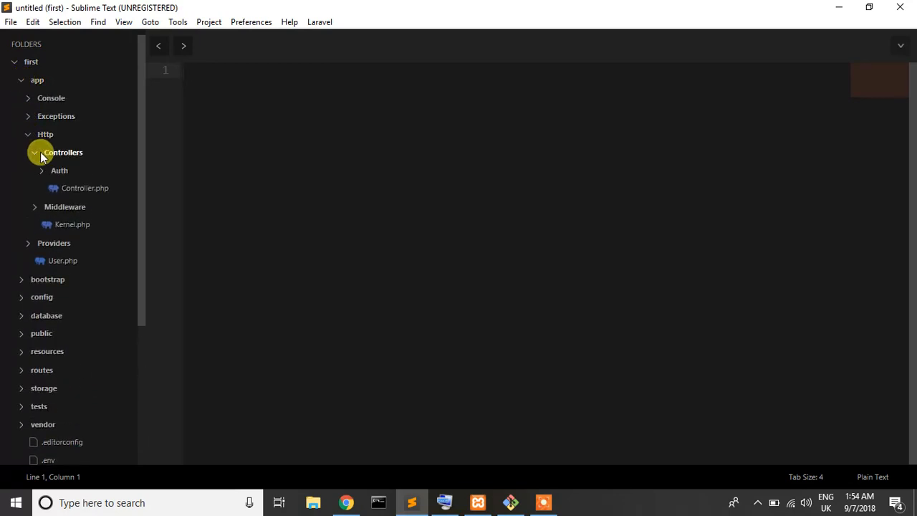
{"action": "mouse_move", "coordinate": [86, 187]}
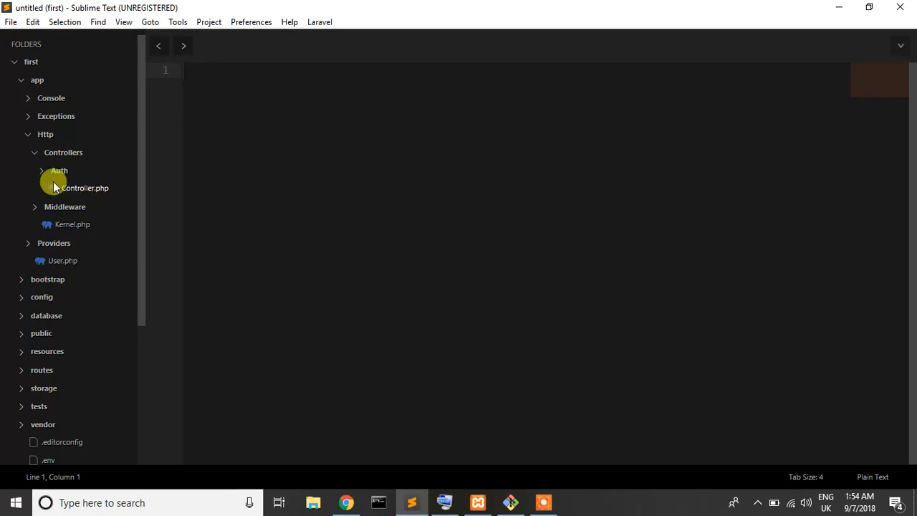
{"action": "right_click", "coordinate": [63, 151]}
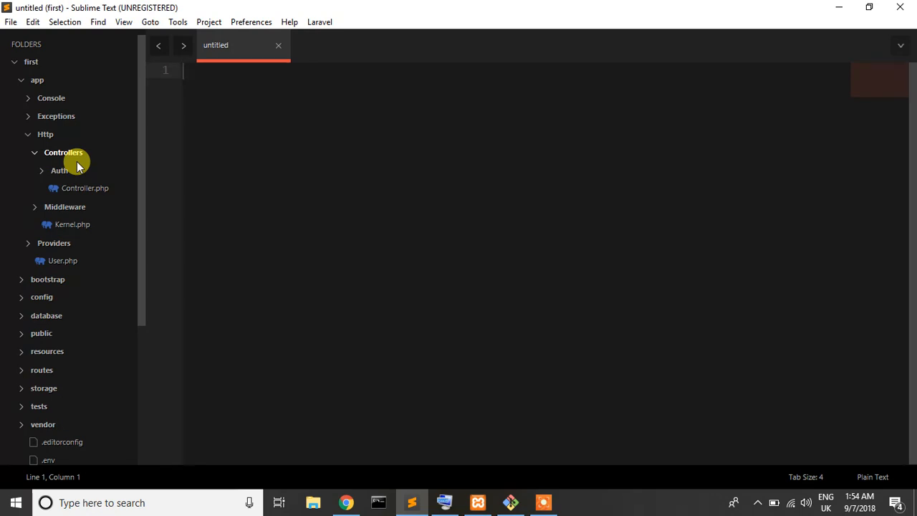
{"action": "type", "text": "Stu"}
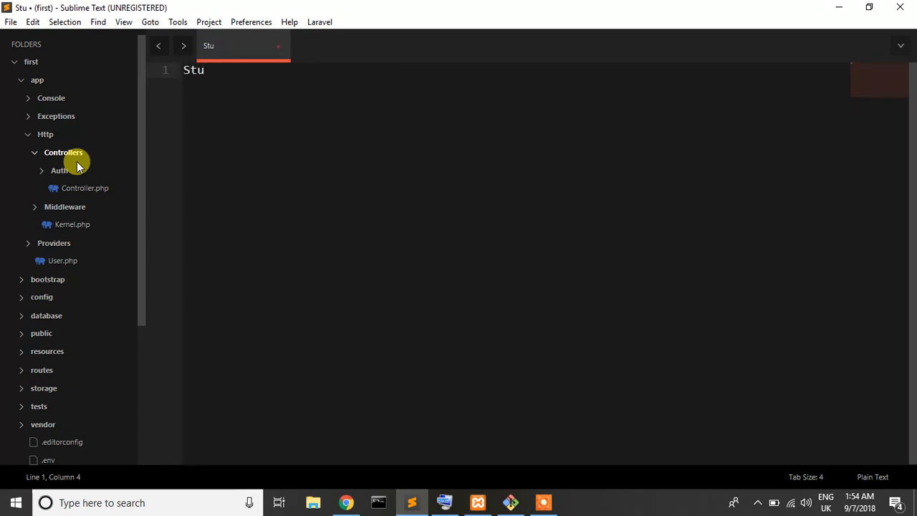
{"action": "type", "text": "dentCont"}
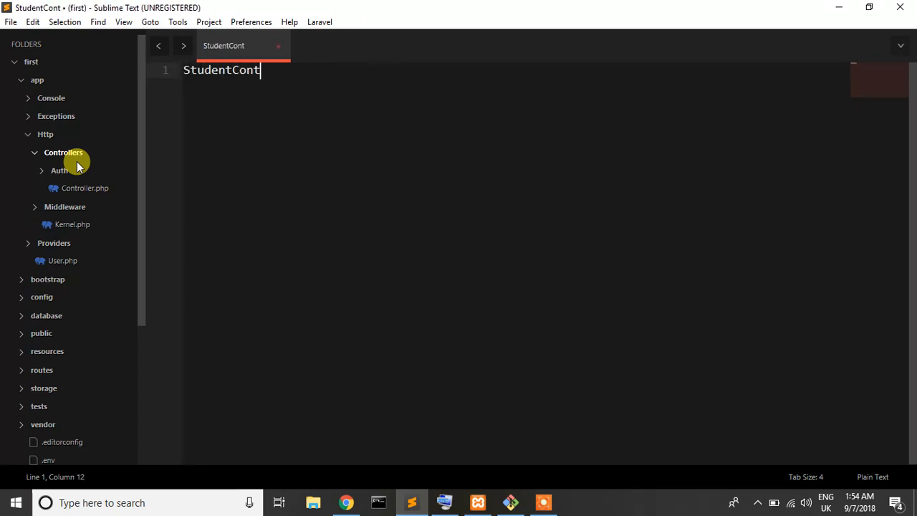
{"action": "type", "text": "roller."}
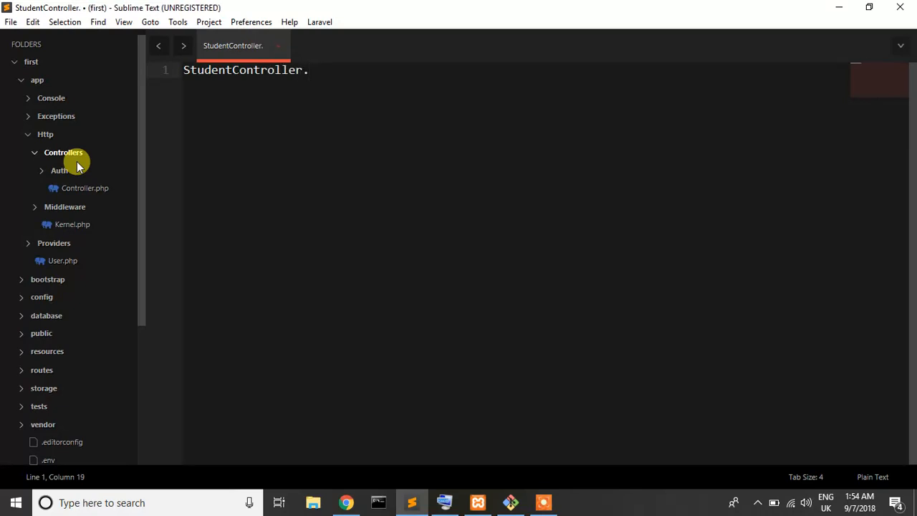
{"action": "type", "text": "php"}
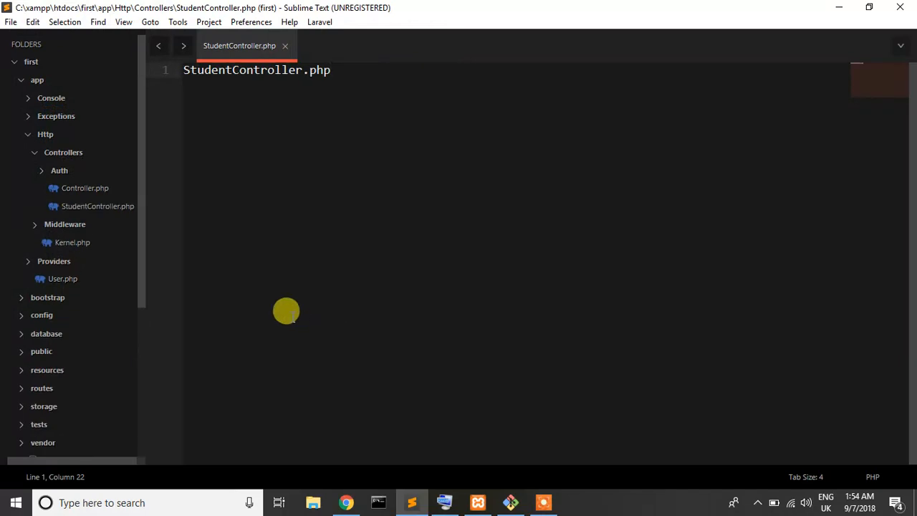
View the existing Controller.php, then discard the test file and close the tabs.
{"action": "left_click", "coordinate": [85, 187]}
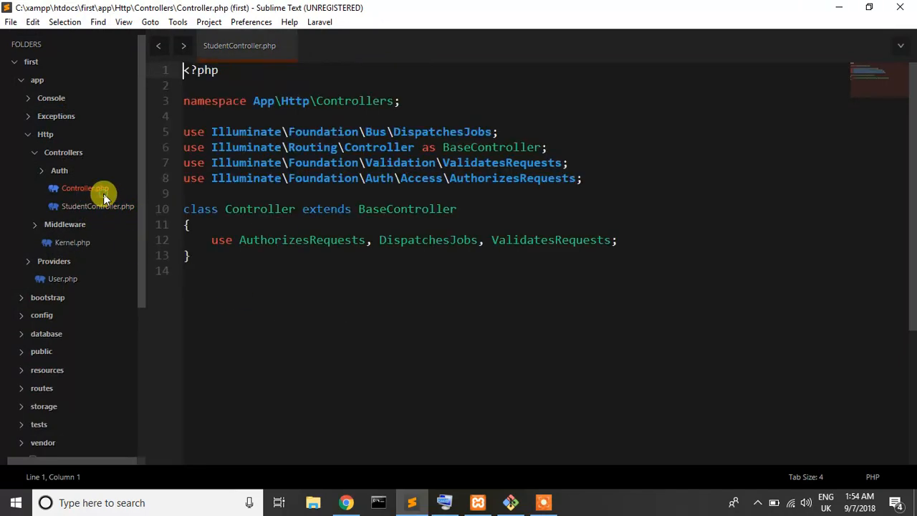
{"action": "left_click", "coordinate": [86, 188]}
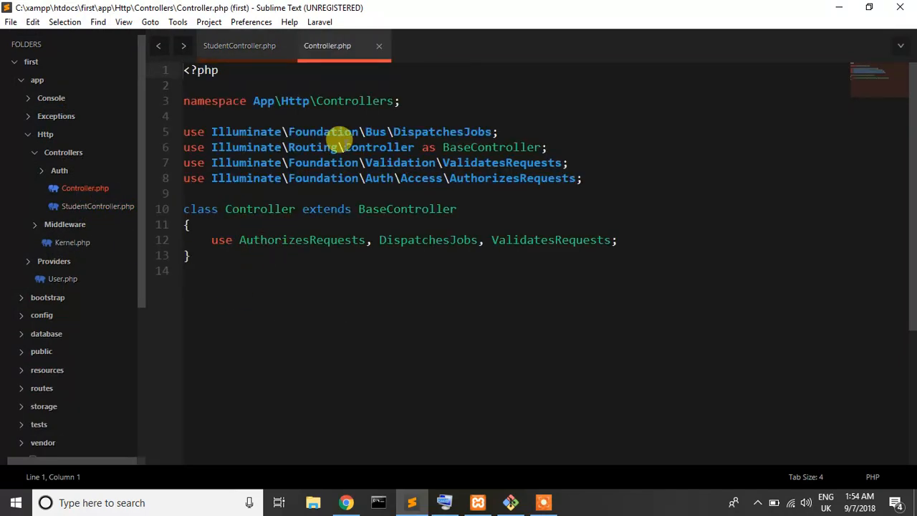
{"action": "left_click", "coordinate": [240, 44]}
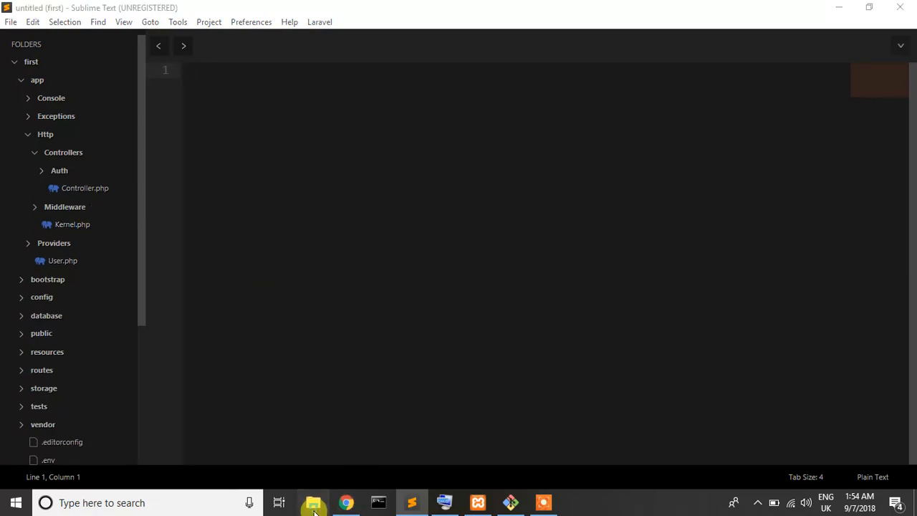
In File Explorer, navigate into xampp's htdocs toward the 'first' project folder.
{"action": "left_click", "coordinate": [313, 501]}
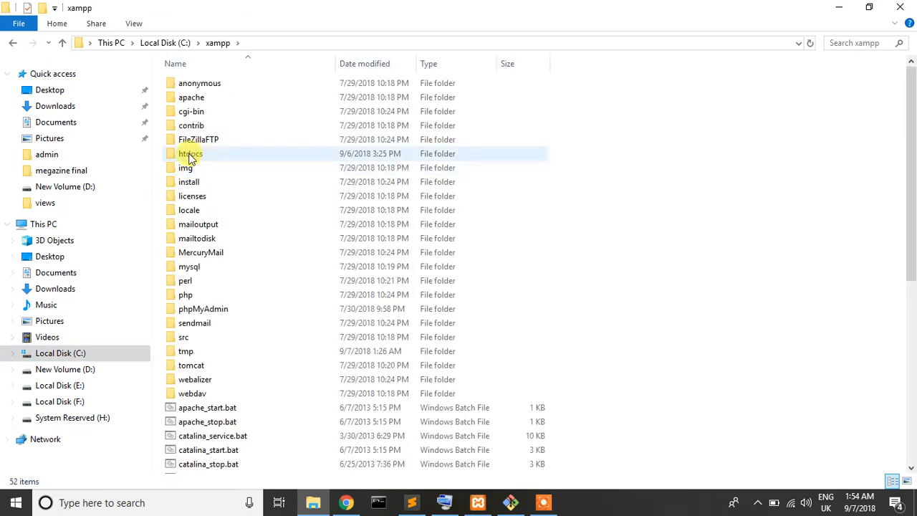
{"action": "double_click", "coordinate": [189, 153]}
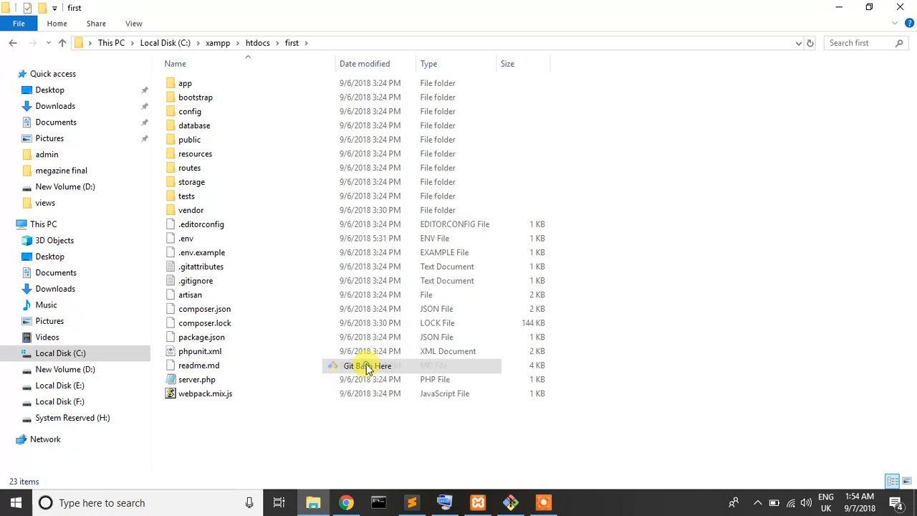
In Git Bash at the project, enter php artisan make:controller StudentController.
{"action": "left_click", "coordinate": [366, 365]}
{"action": "type", "text": "p"}
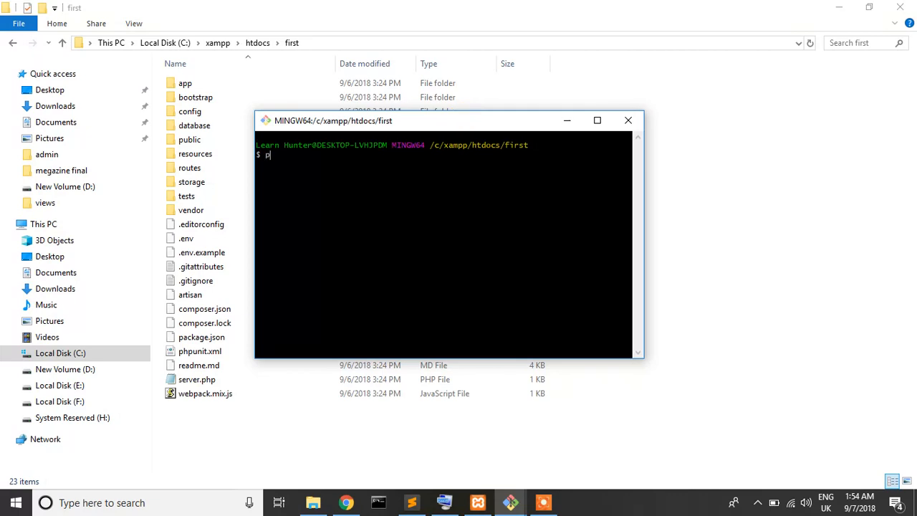
{"action": "type", "text": "hp artisan"}
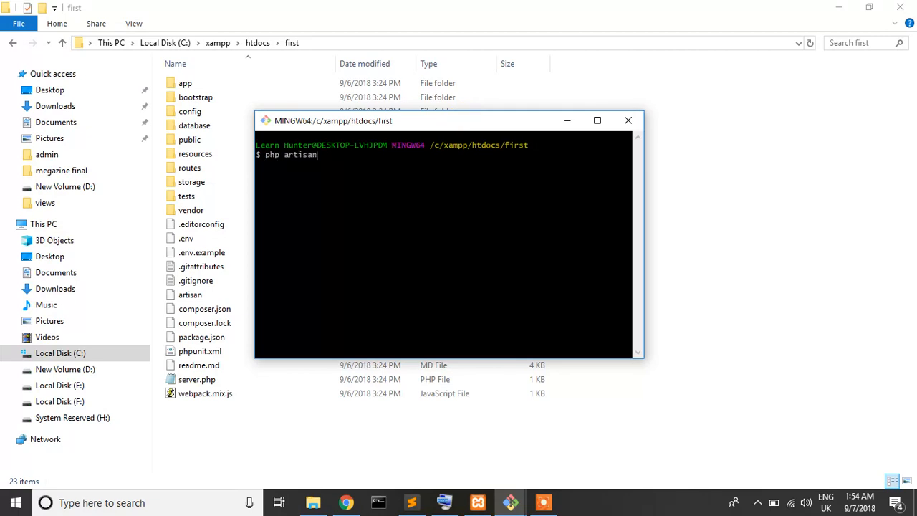
{"action": "type", "text": "make:cont"}
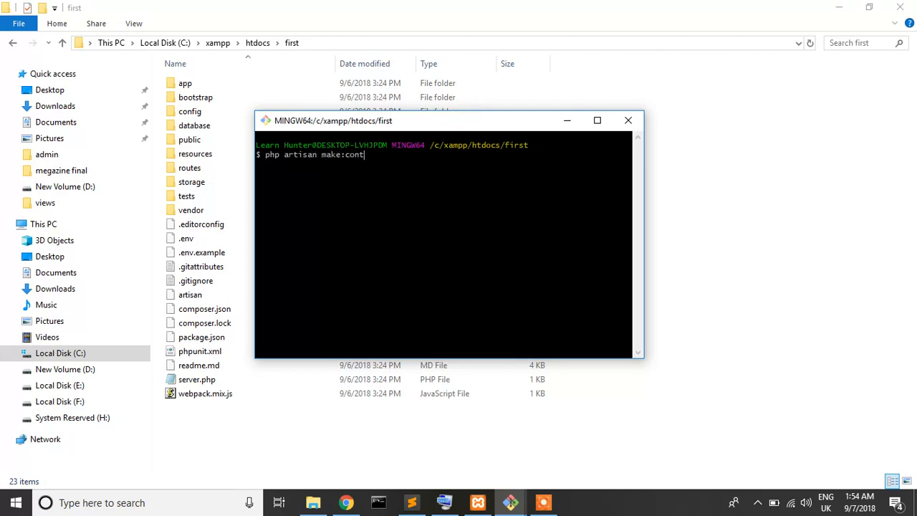
{"action": "type", "text": "roller"}
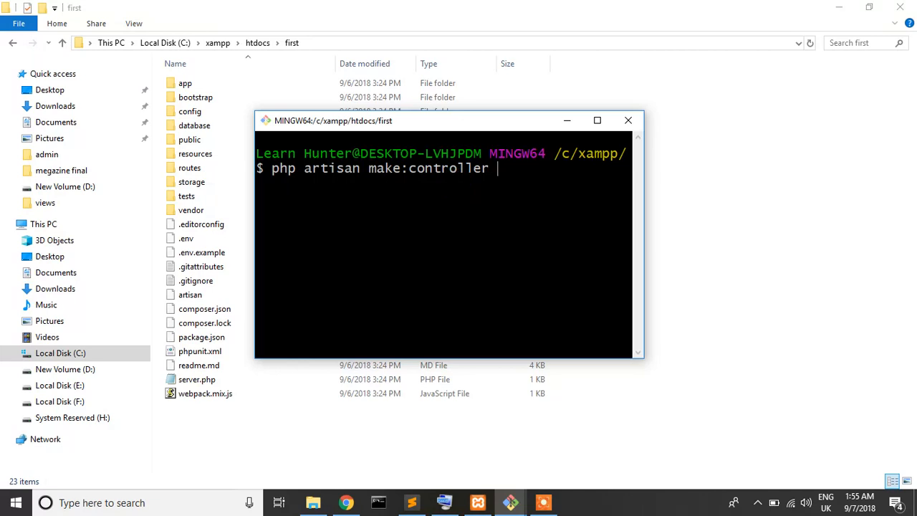
{"action": "type", "text": "ST"}
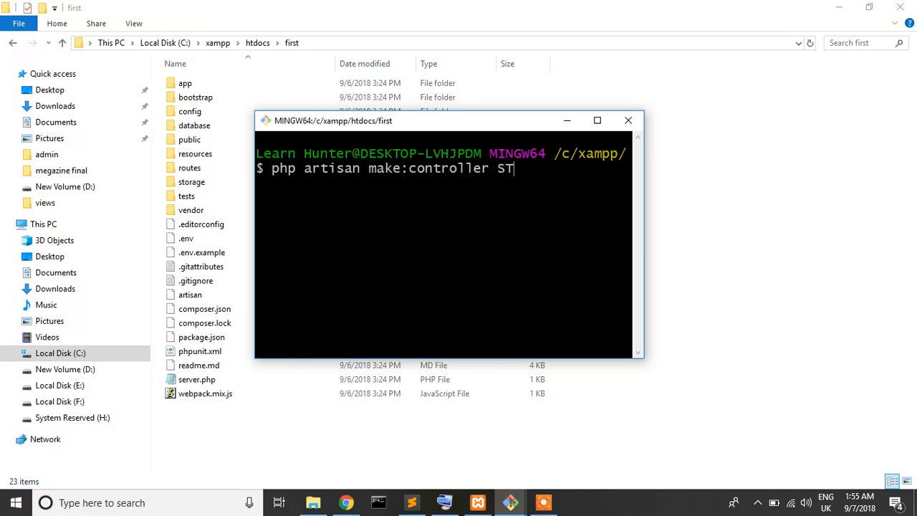
{"action": "type", "text": "udentController"}
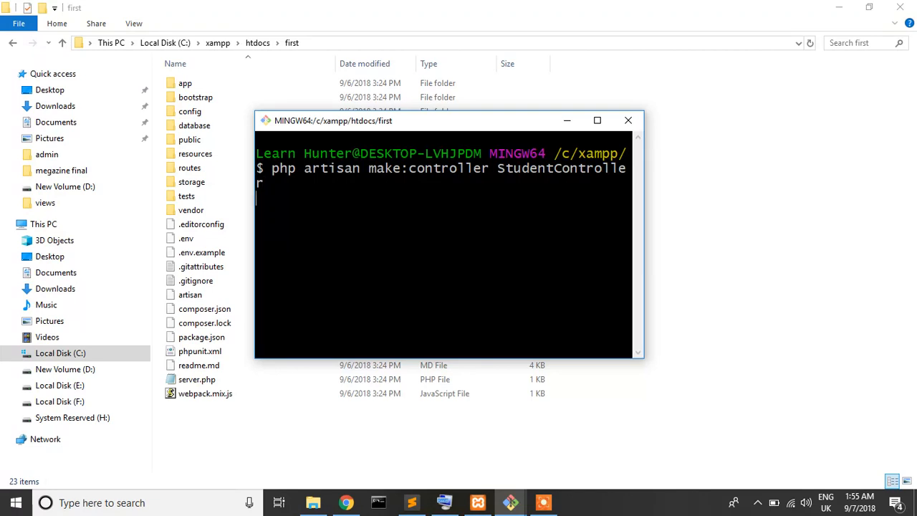
{"action": "mouse_move", "coordinate": [642, 210]}
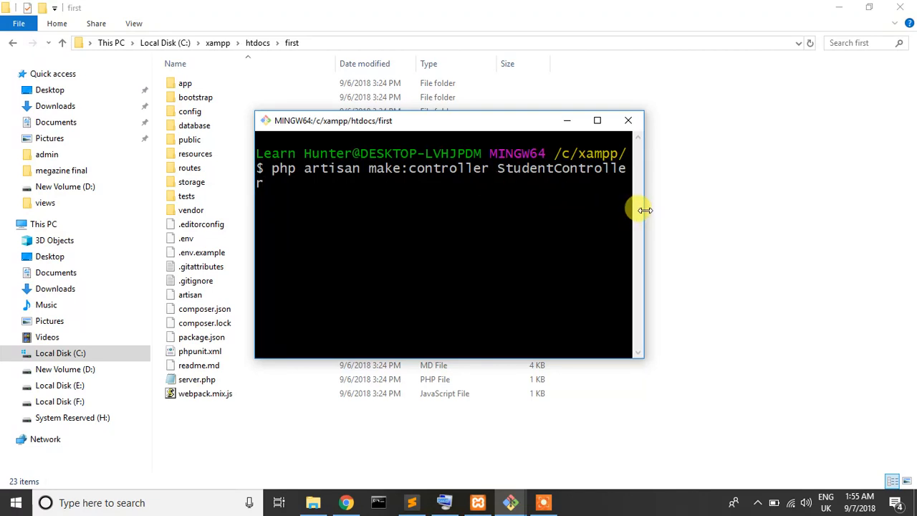
{"action": "left_click_drag", "start_coordinate": [642, 210], "coordinate": [702, 209]}
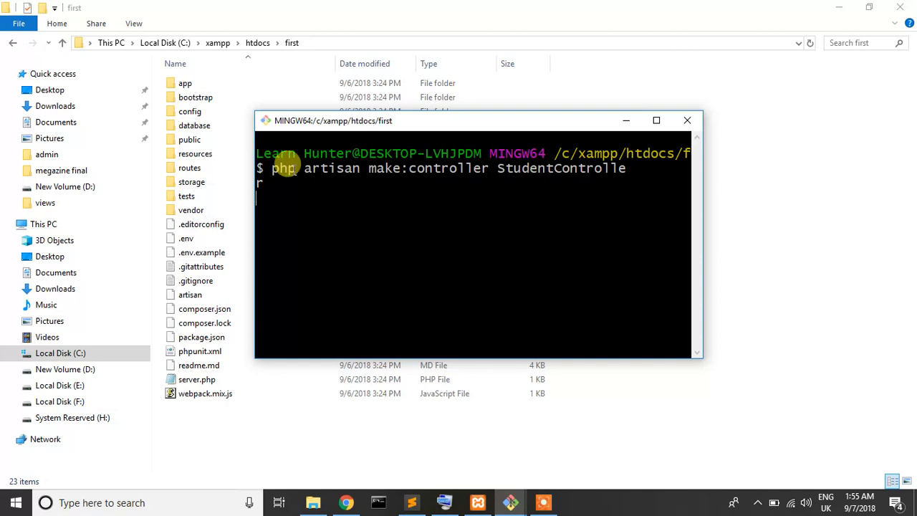
{"action": "mouse_move", "coordinate": [432, 168]}
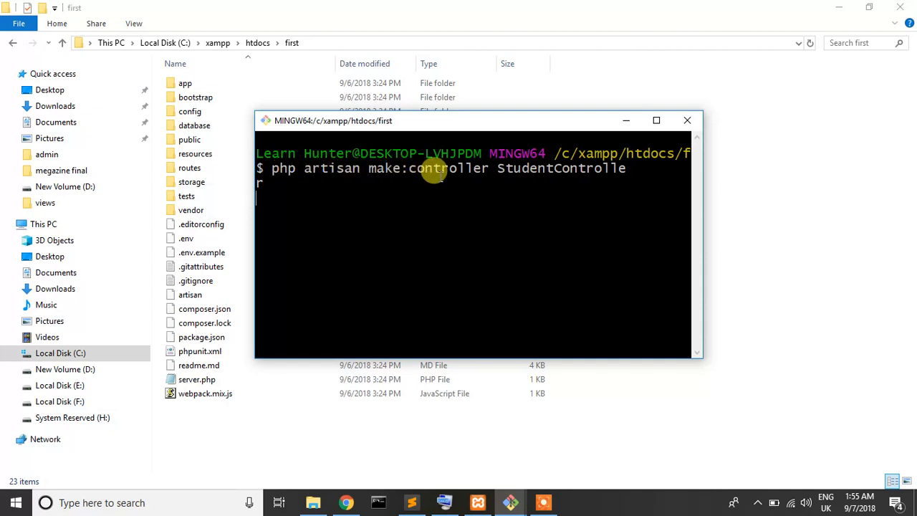
Run the artisan command creating StudentController successfully, then close the terminal.
{"action": "key", "text": "Return"}
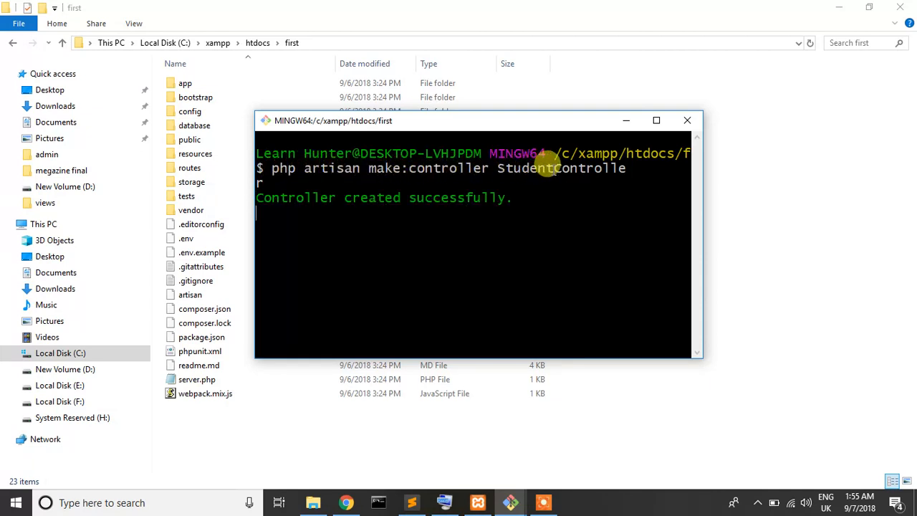
{"action": "key", "text": "Return"}
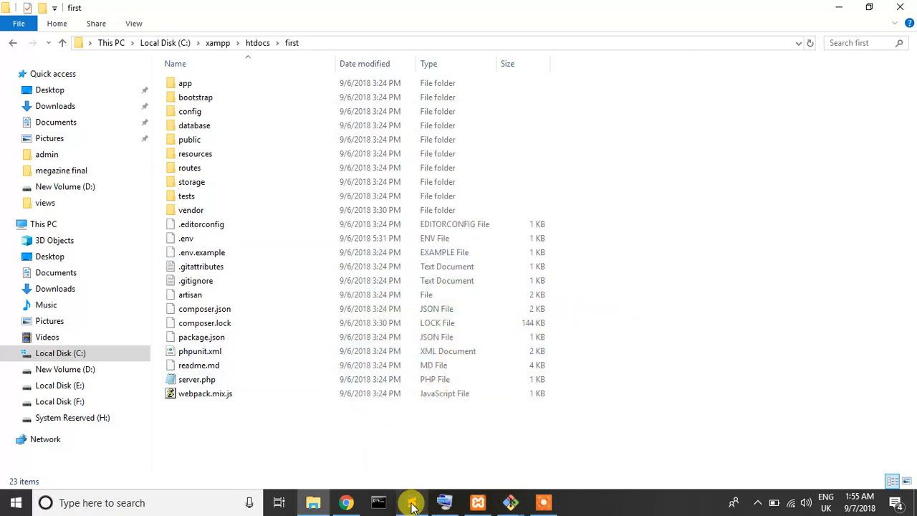
View the generated StudentController.php with its empty class in Sublime Text.
{"action": "left_click", "coordinate": [411, 501]}
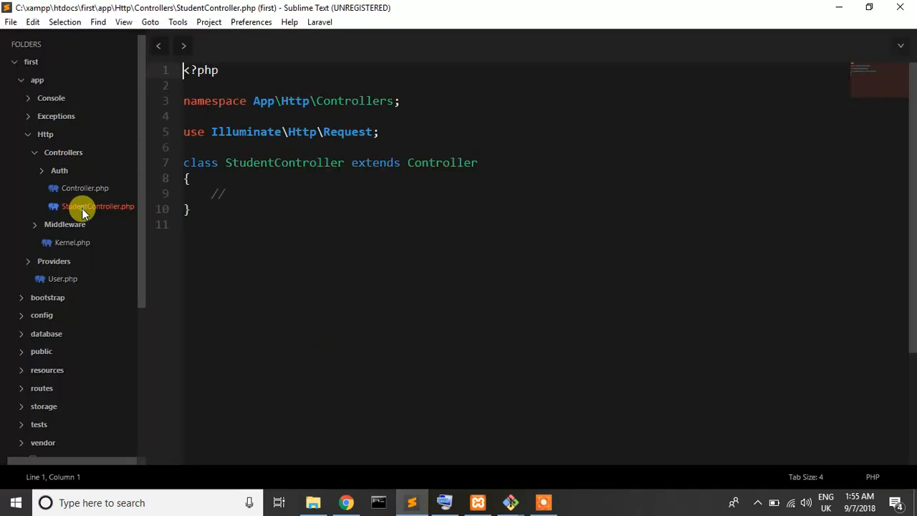
{"action": "left_click", "coordinate": [97, 206]}
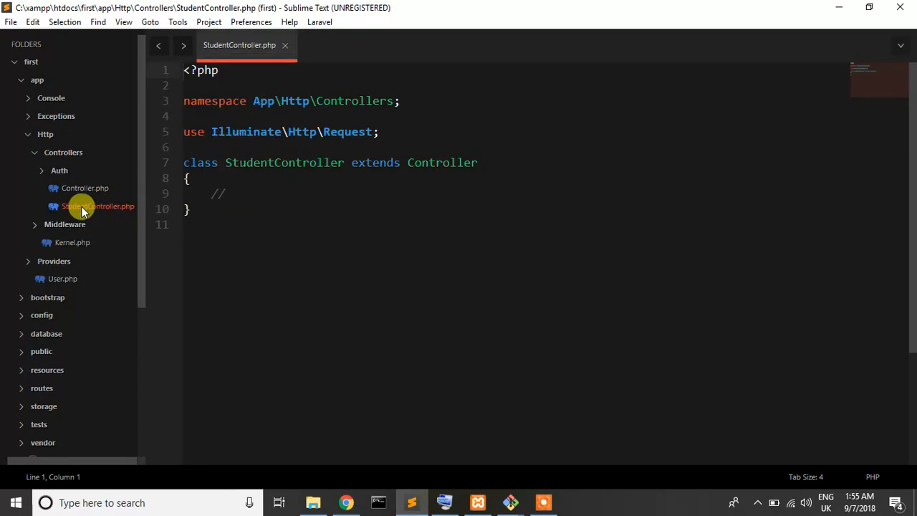
{"action": "left_click", "coordinate": [227, 192]}
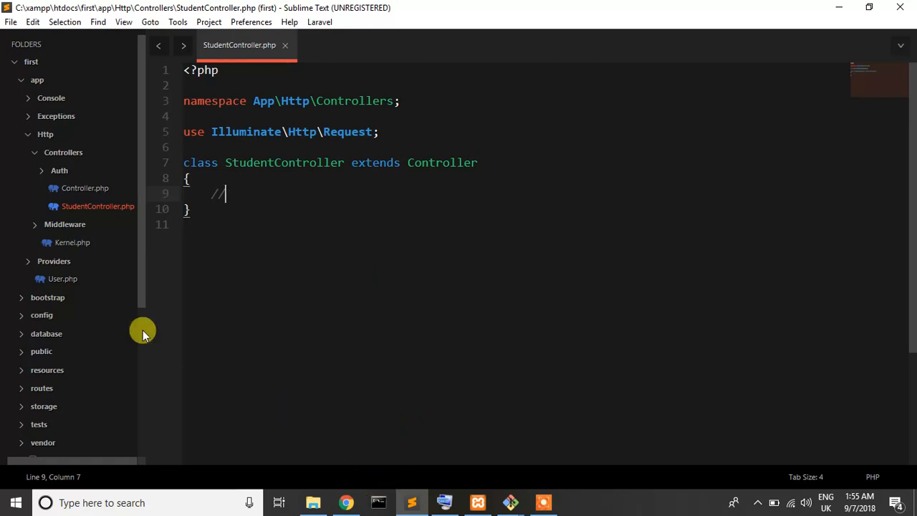
{"action": "scroll", "scroll_direction": "down", "scroll_amount": 3}
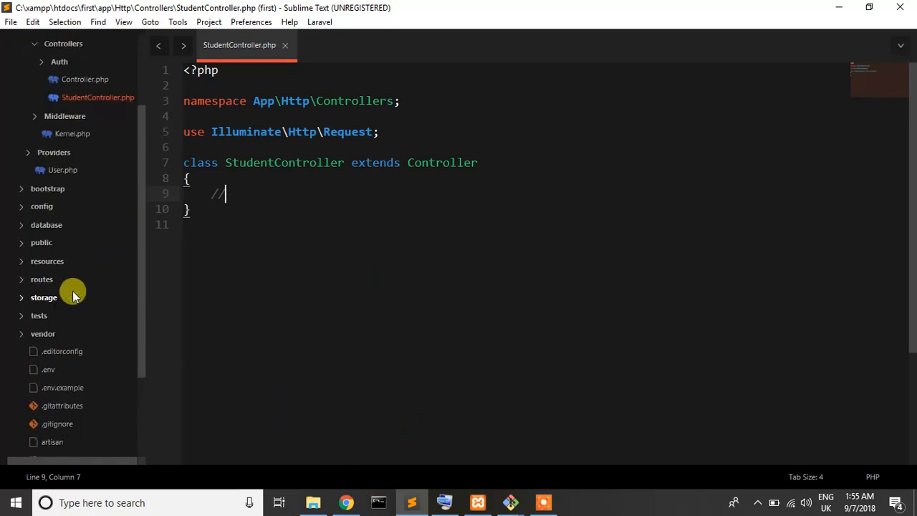
Open routes/web.php showing the /, /home and /mother view routes.
{"action": "left_click", "coordinate": [41, 279]}
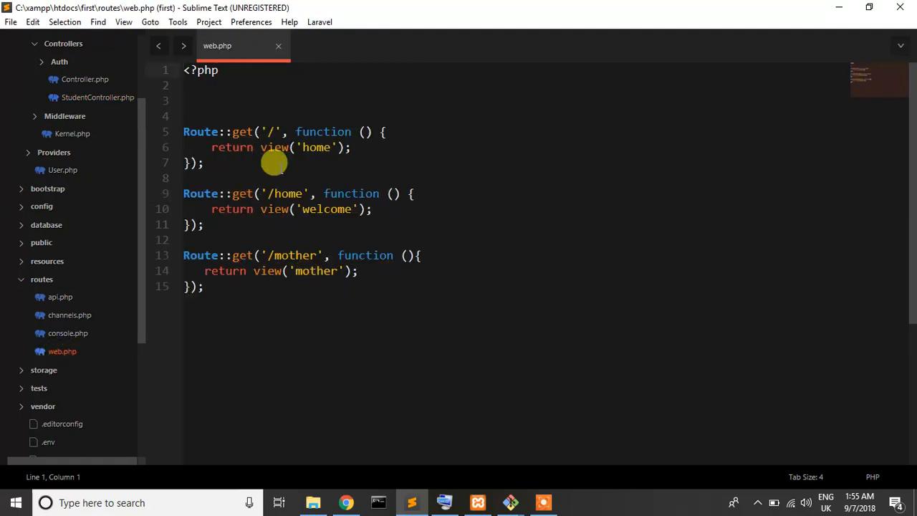
{"action": "mouse_move", "coordinate": [225, 287]}
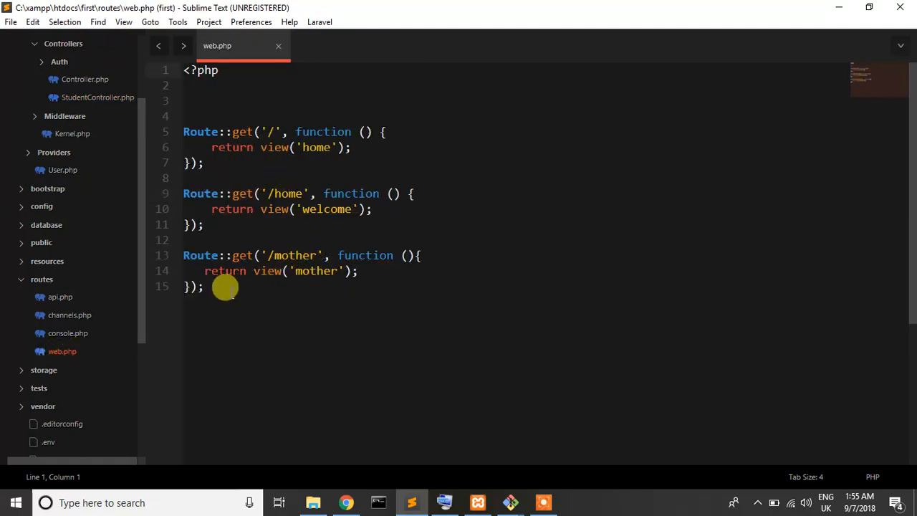
{"action": "mouse_move", "coordinate": [373, 249]}
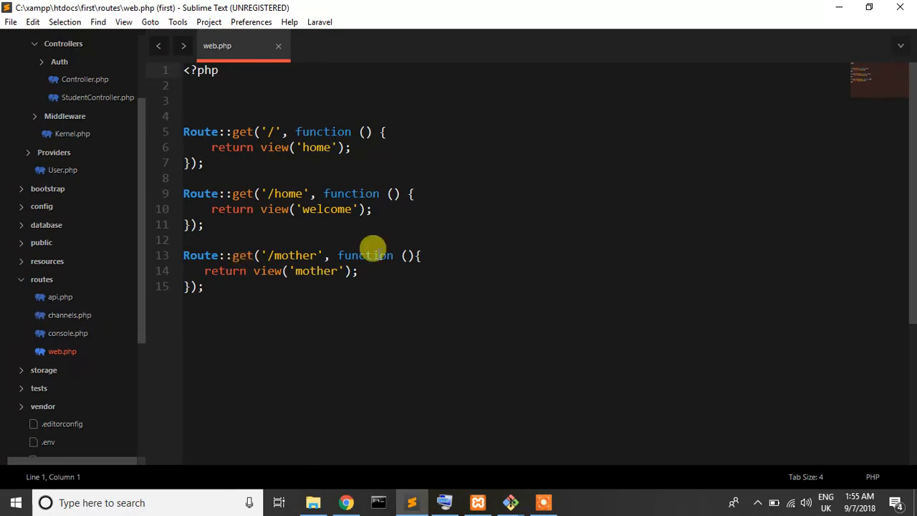
{"action": "mouse_move", "coordinate": [355, 485]}
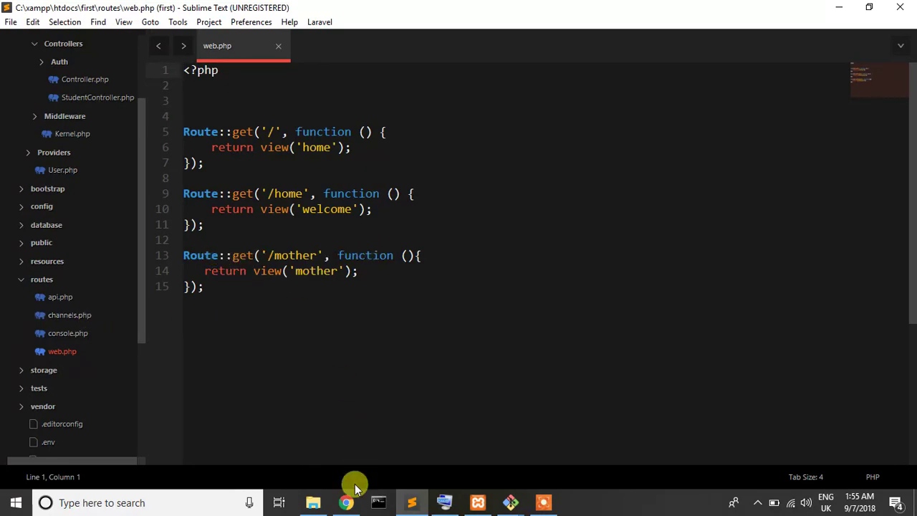
Visit localhost:8000/mother in Chrome showing 'I love my mother', then return to the editor.
{"action": "left_click", "coordinate": [347, 502]}
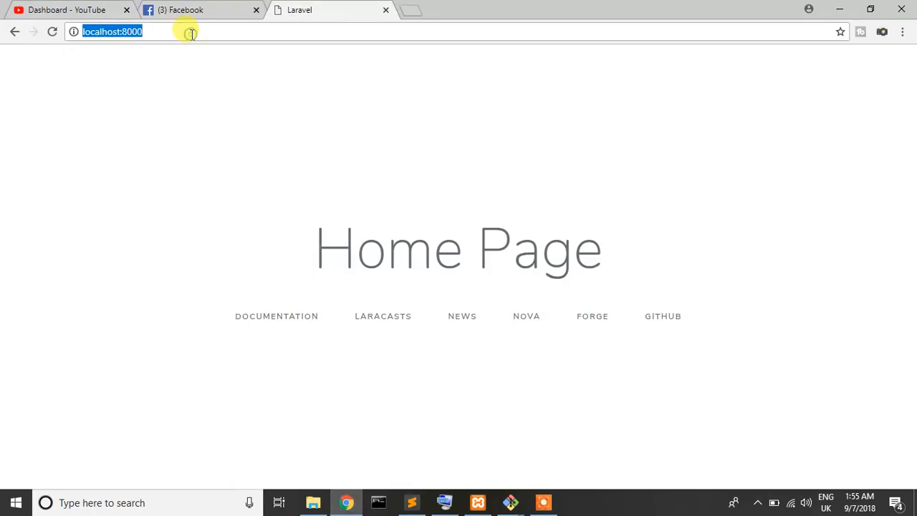
{"action": "type", "text": "/mother"}
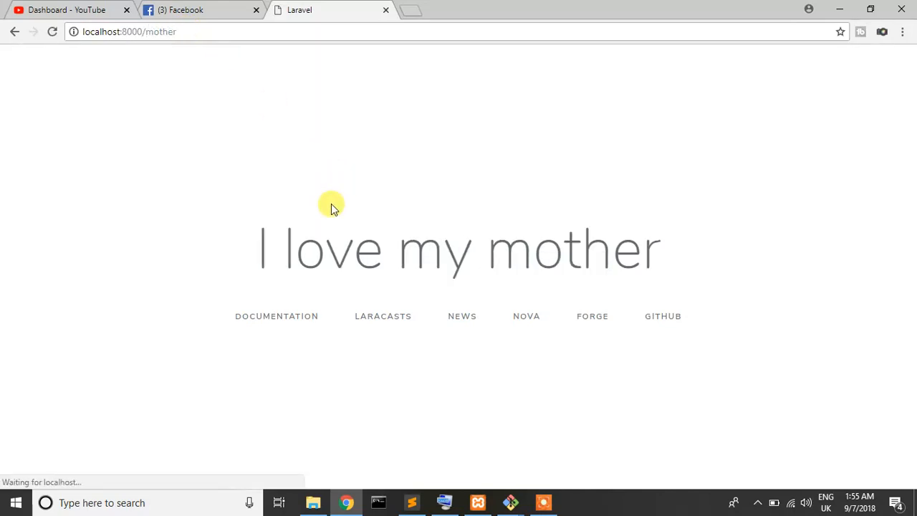
{"action": "left_click", "coordinate": [410, 502]}
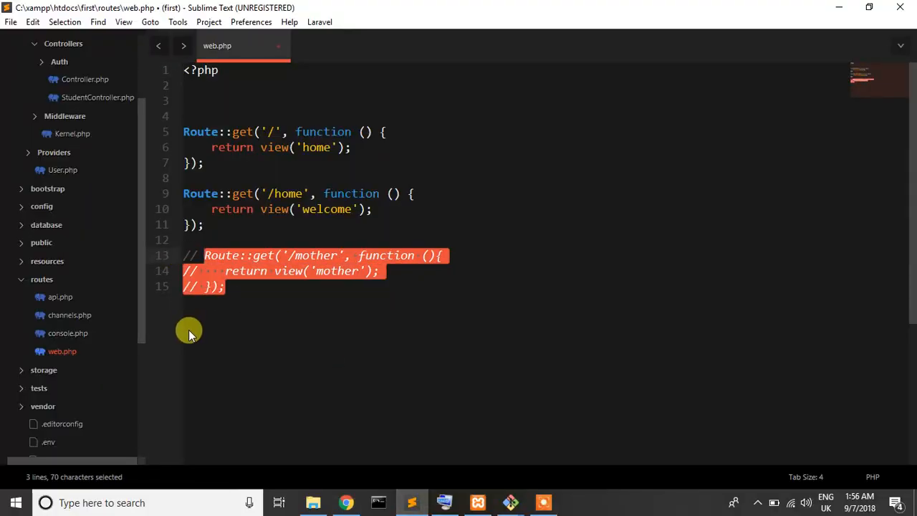
Below the commented closure, write Route::get('/mother','StudentController').
{"action": "left_click", "coordinate": [183, 321]}
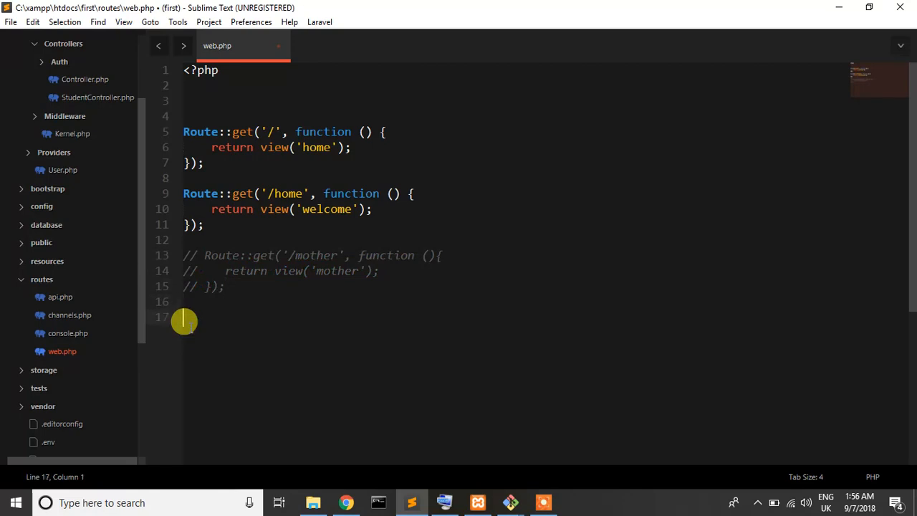
{"action": "type", "text": "Route::get('"}
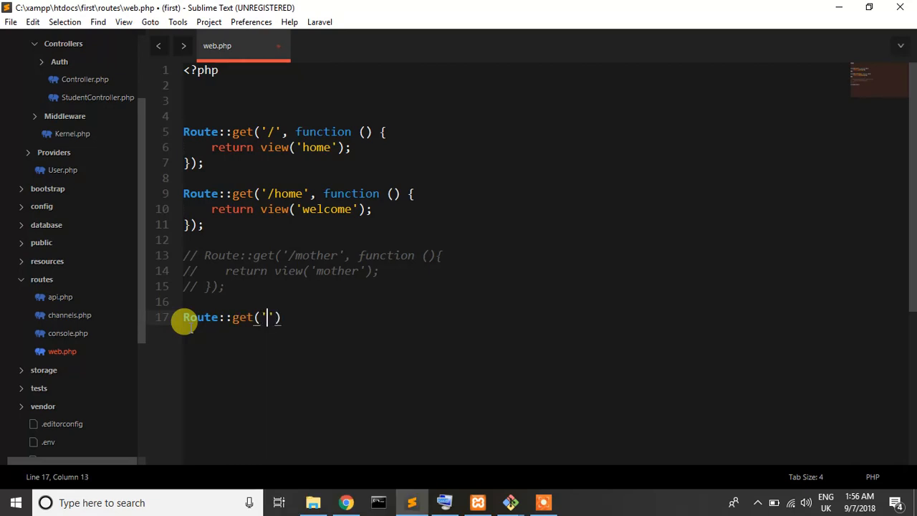
{"action": "type", "text": "mother"}
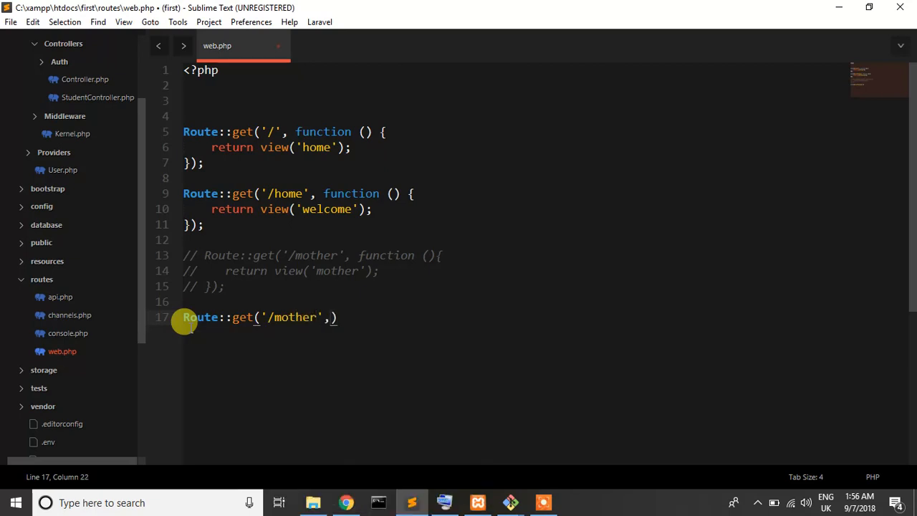
{"action": "type", "text": "''"}
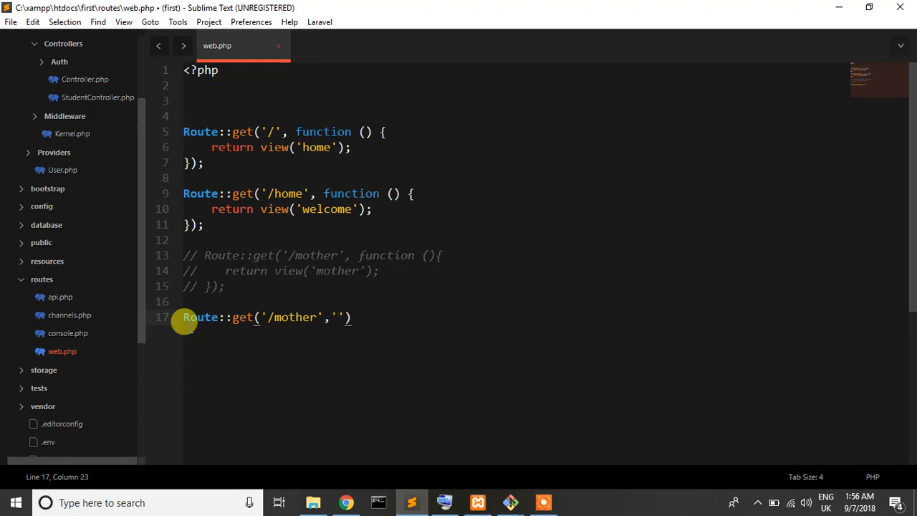
{"action": "type", "text": "S"}
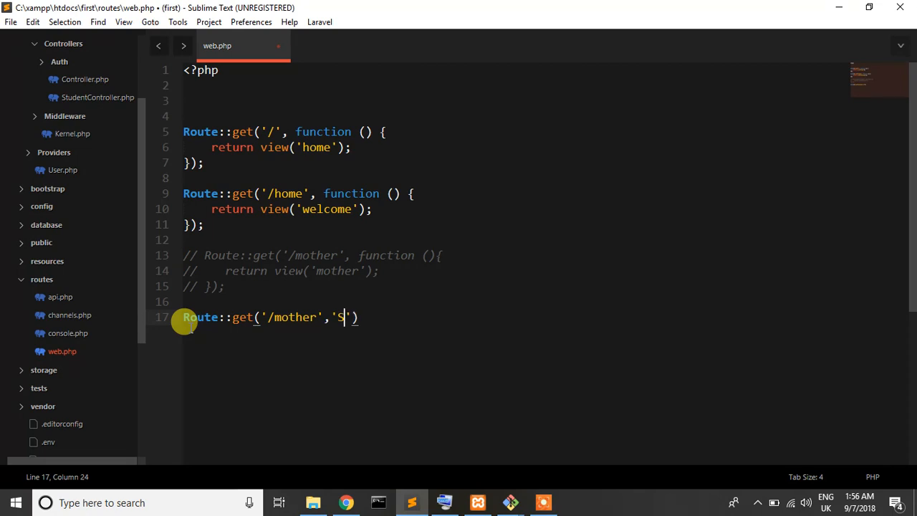
{"action": "type", "text": "tudentCo"}
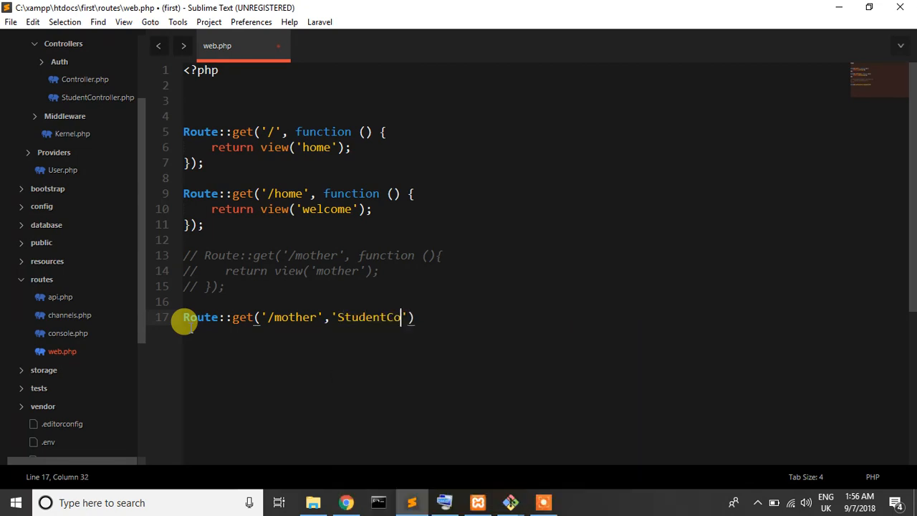
{"action": "type", "text": "ntroller"}
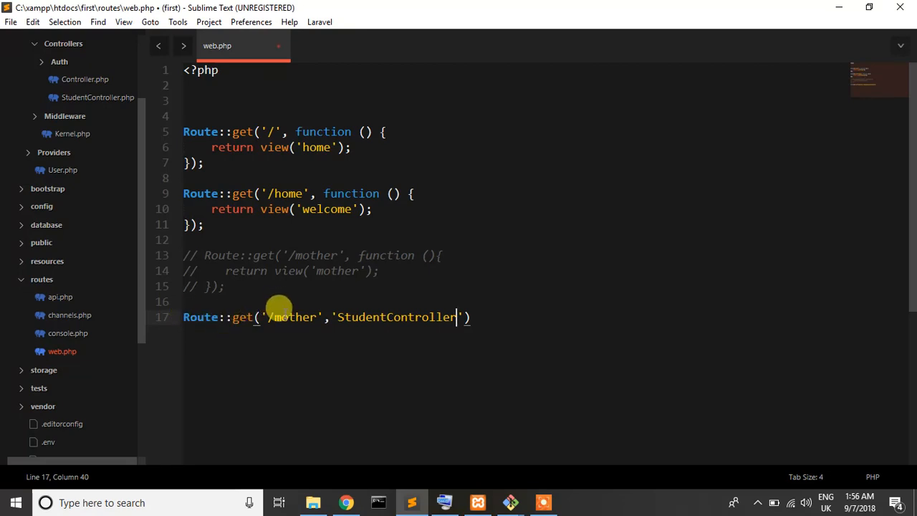
Complete the route as 'StudentController@Mother', fixing stray characters, and save web.php.
{"action": "double_click", "coordinate": [293, 317]}
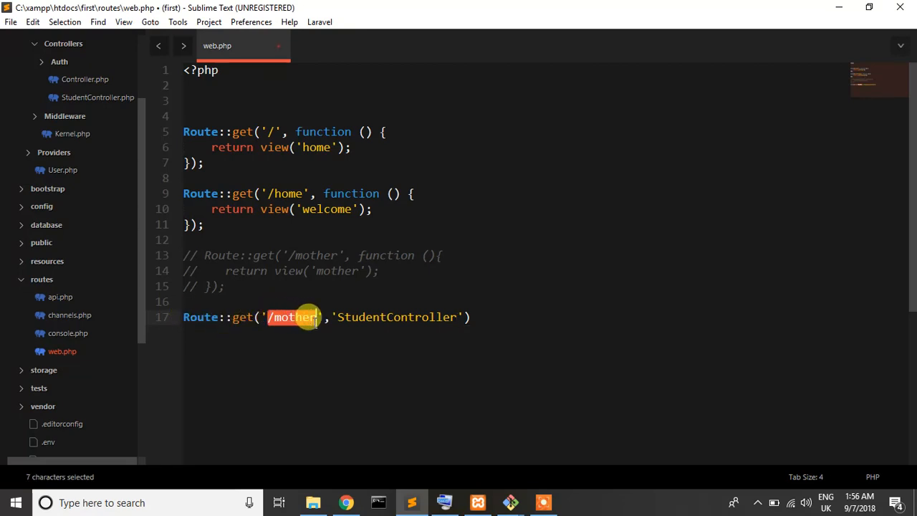
{"action": "left_click", "coordinate": [470, 317]}
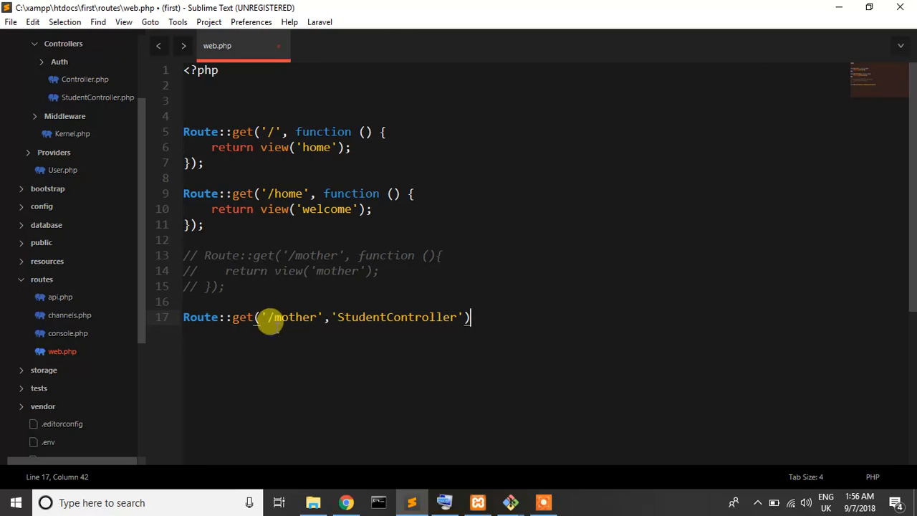
{"action": "left_click", "coordinate": [335, 317]}
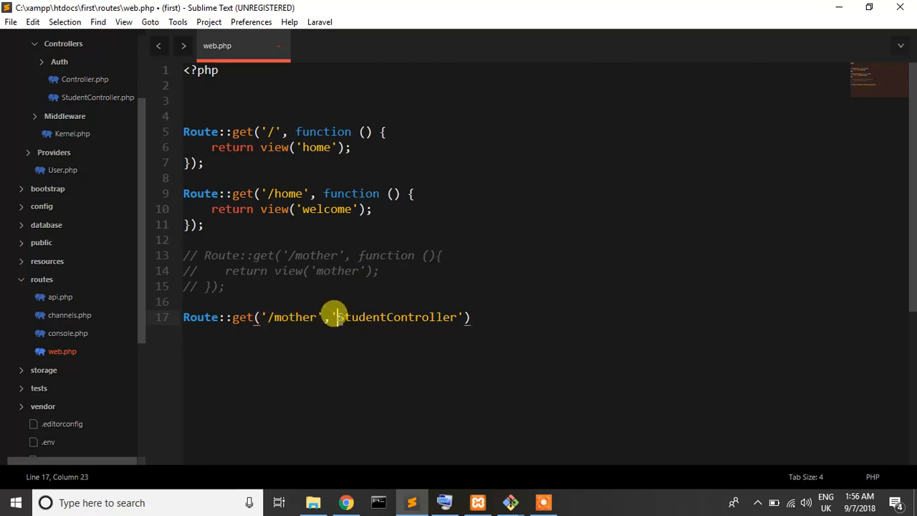
{"action": "double_click", "coordinate": [394, 316]}
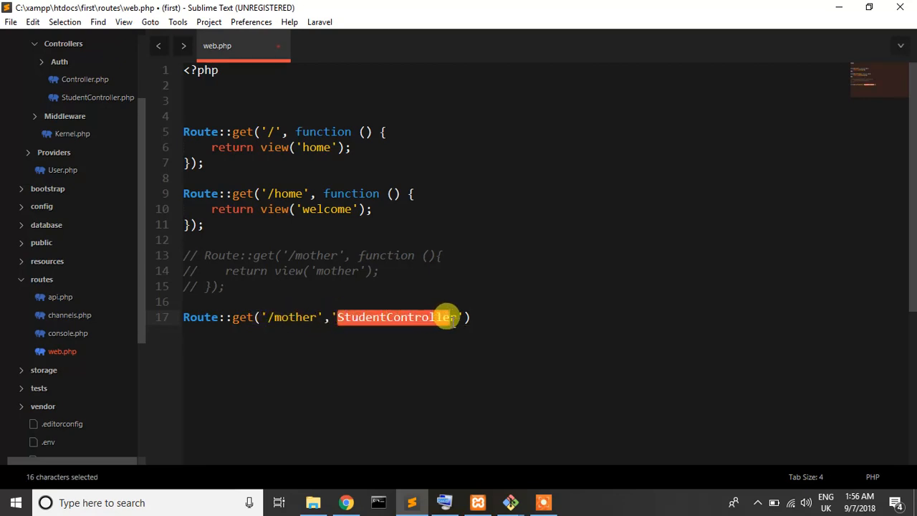
{"action": "left_click", "coordinate": [455, 316]}
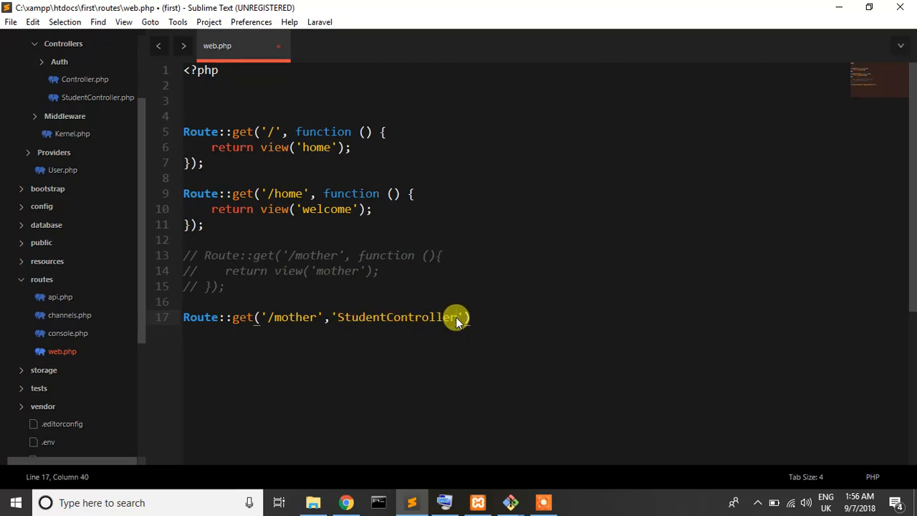
{"action": "type", "text": ")"}
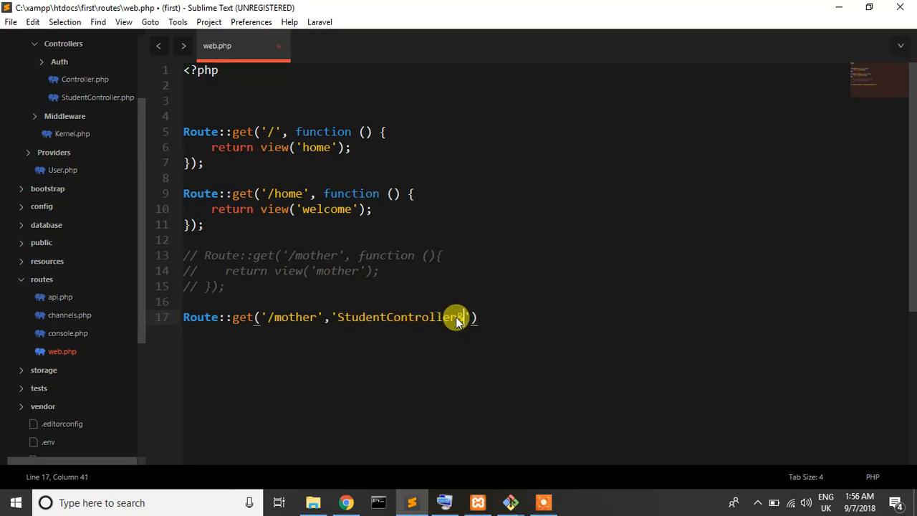
{"action": "type", "text": "&&"}
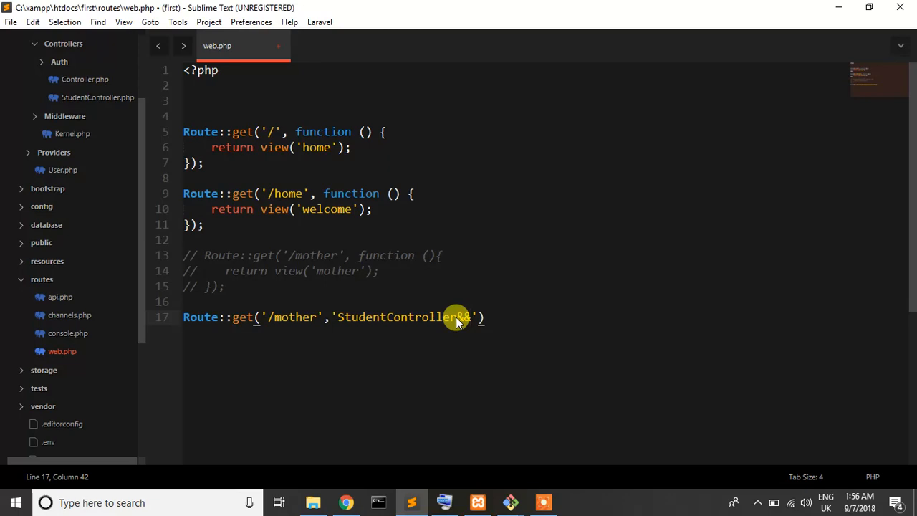
{"action": "key", "text": "BackSpace"}
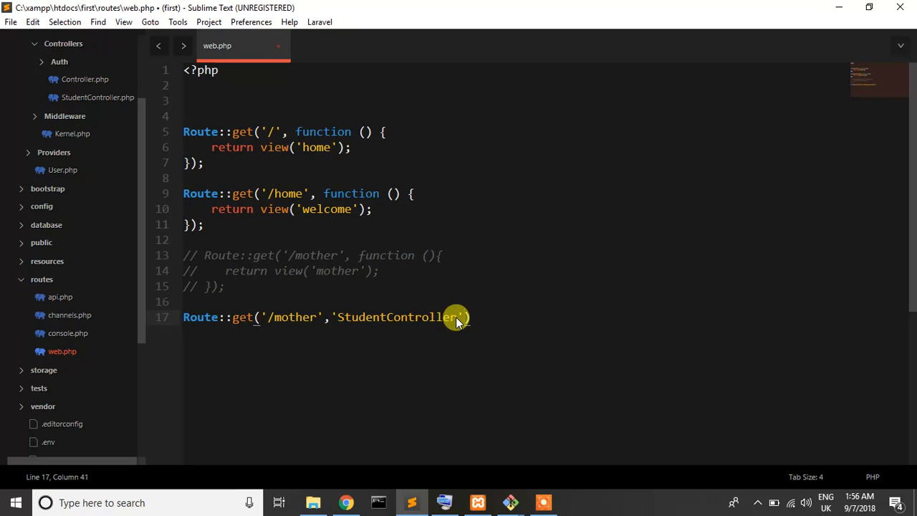
{"action": "type", "text": ")"}
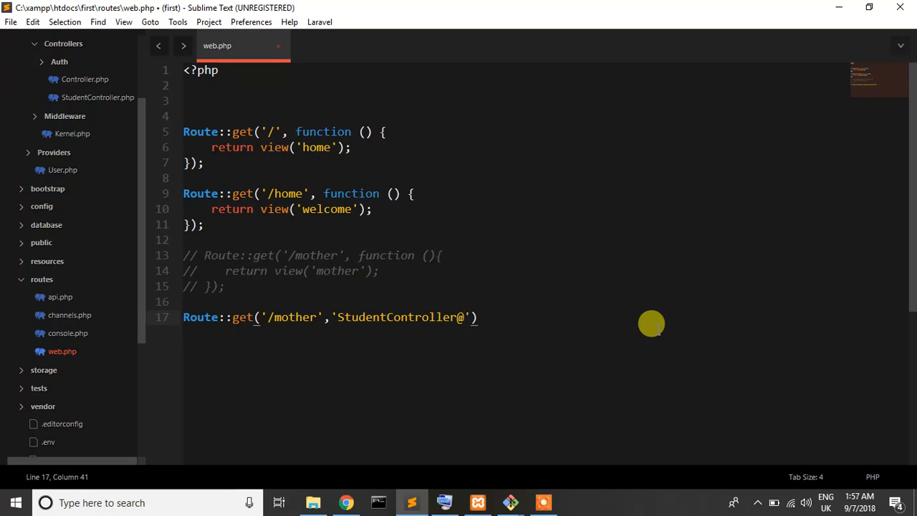
{"action": "type", "text": "Moth"}
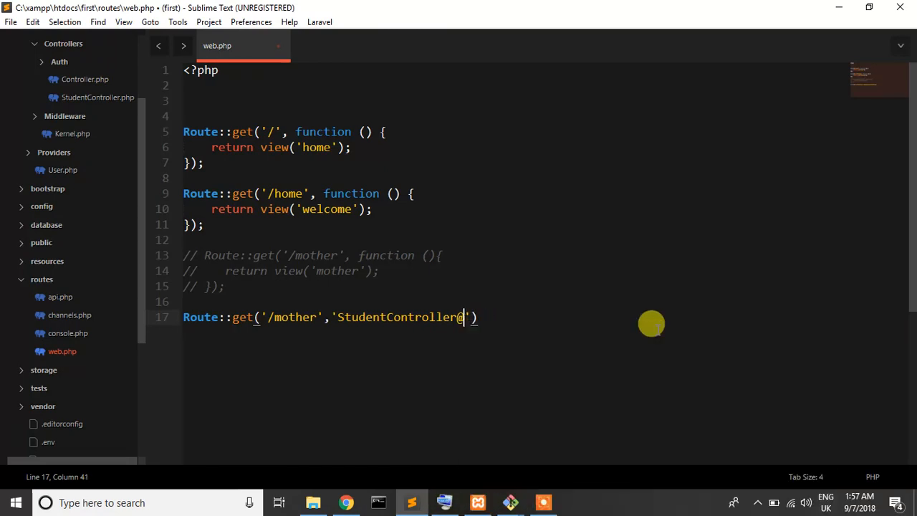
{"action": "type", "text": "MO"}
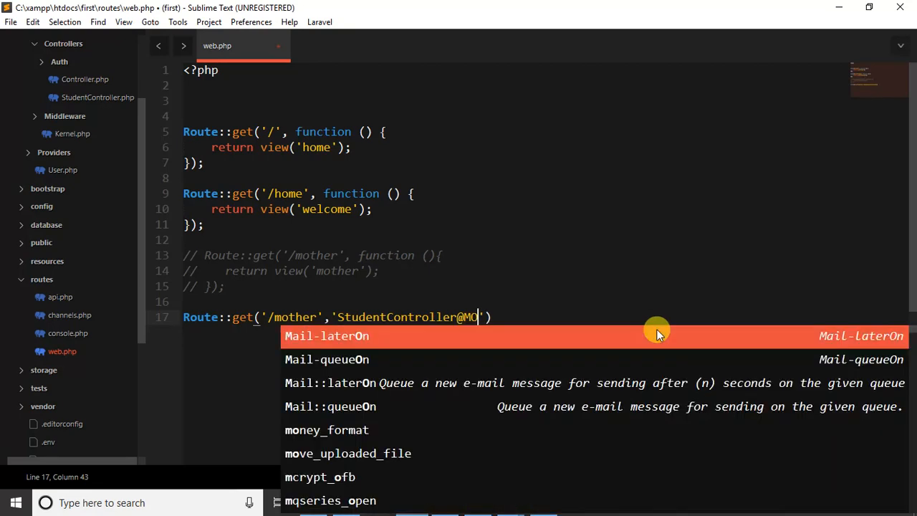
{"action": "key", "text": "Backspace"}
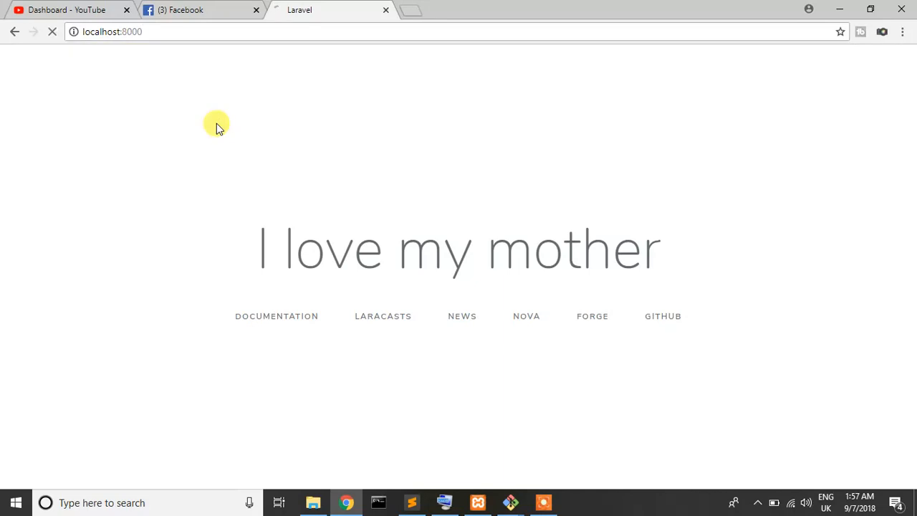
{"action": "left_click", "coordinate": [52, 32]}
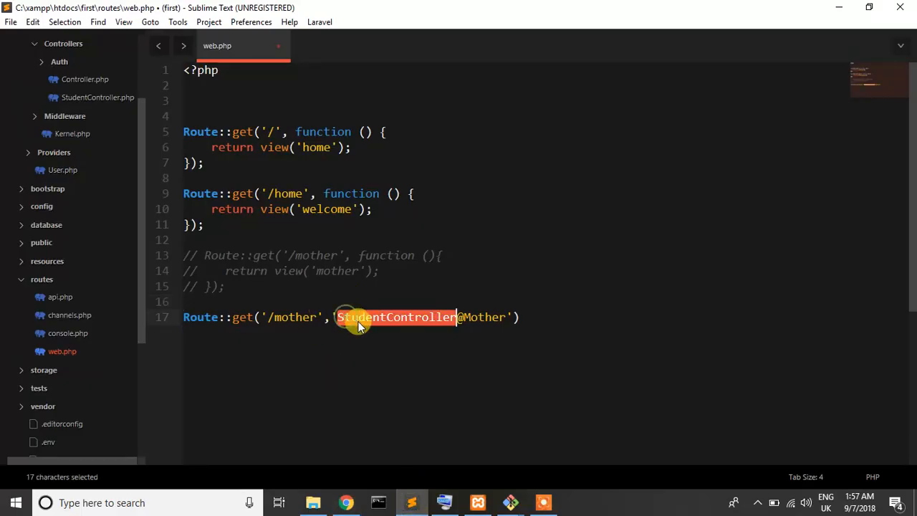
In StudentController, add public function Mother(), checking the name against the route.
{"action": "double_click", "coordinate": [481, 317]}
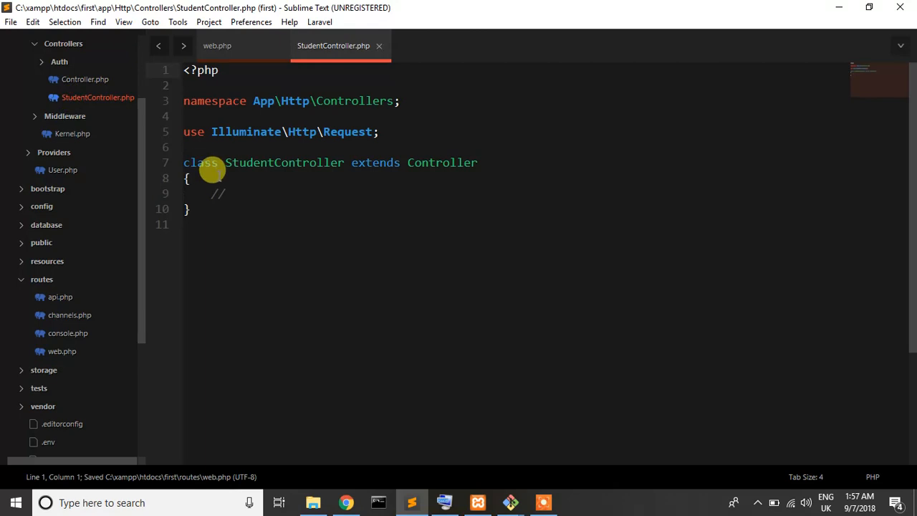
{"action": "key", "text": "Backspace"}
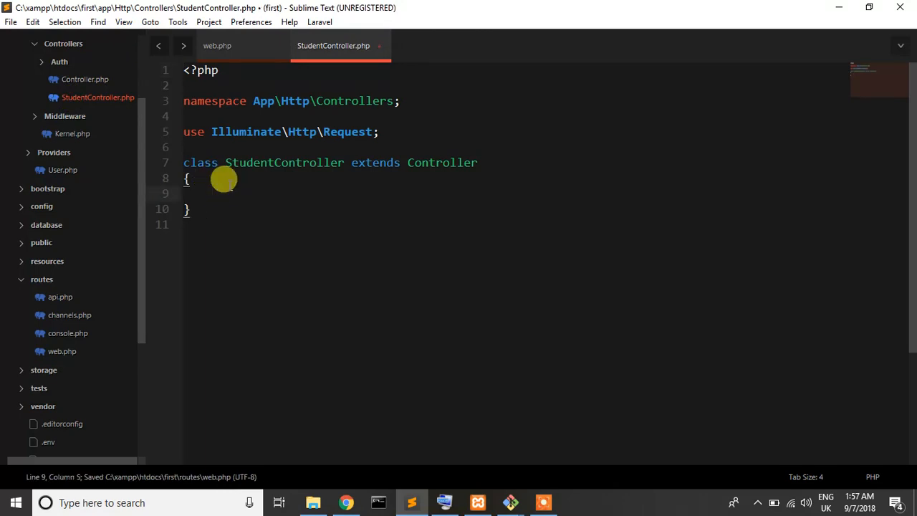
{"action": "type", "text": "public function"}
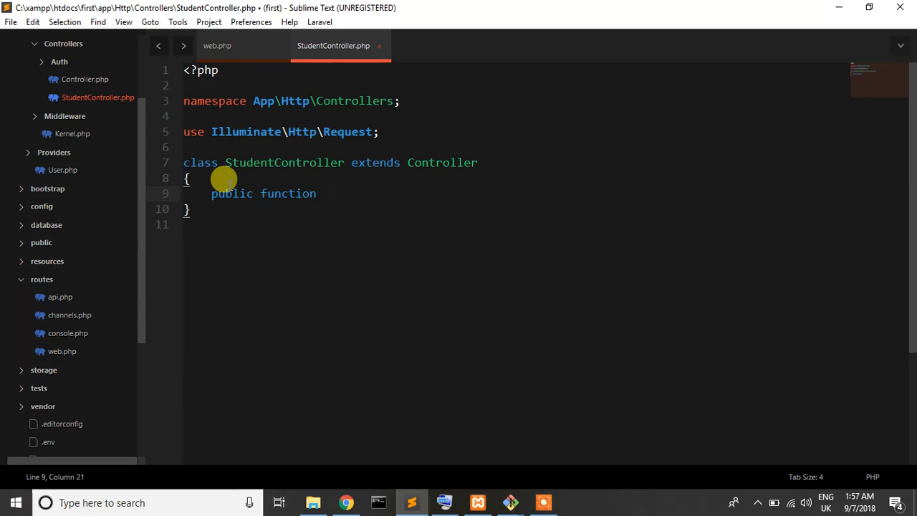
{"action": "type", "text": "Mother"}
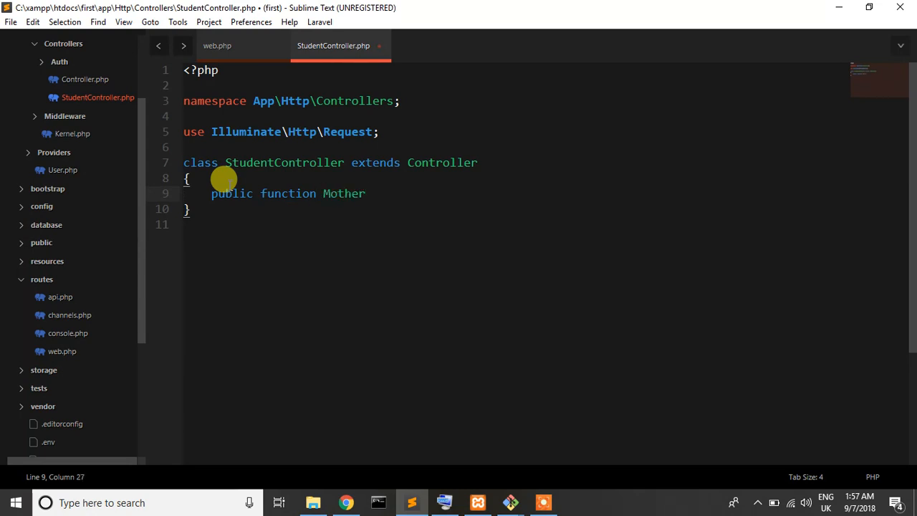
{"action": "type", "text": "()"}
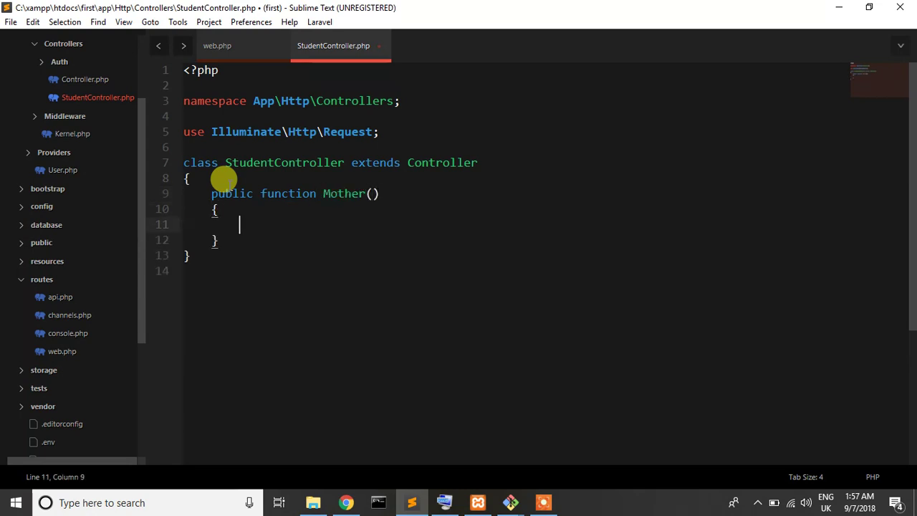
{"action": "double_click", "coordinate": [344, 193]}
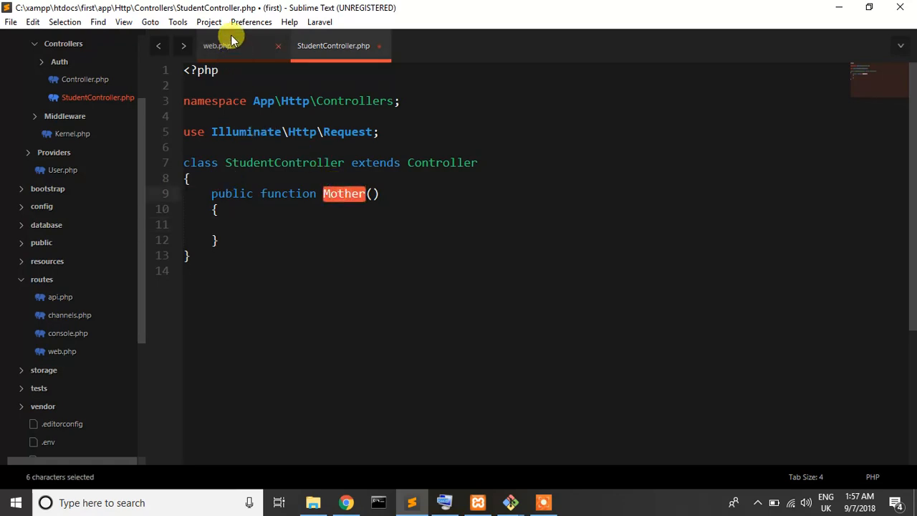
{"action": "left_click", "coordinate": [218, 44]}
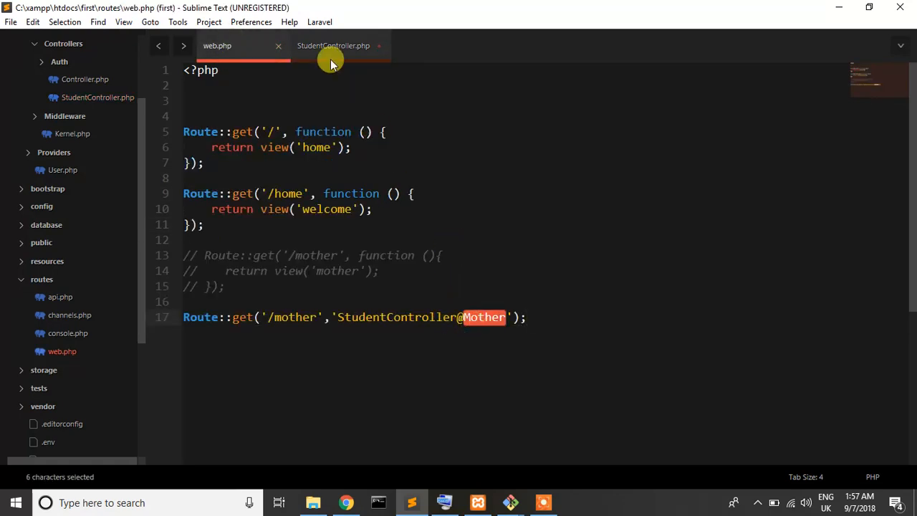
{"action": "left_click", "coordinate": [332, 45]}
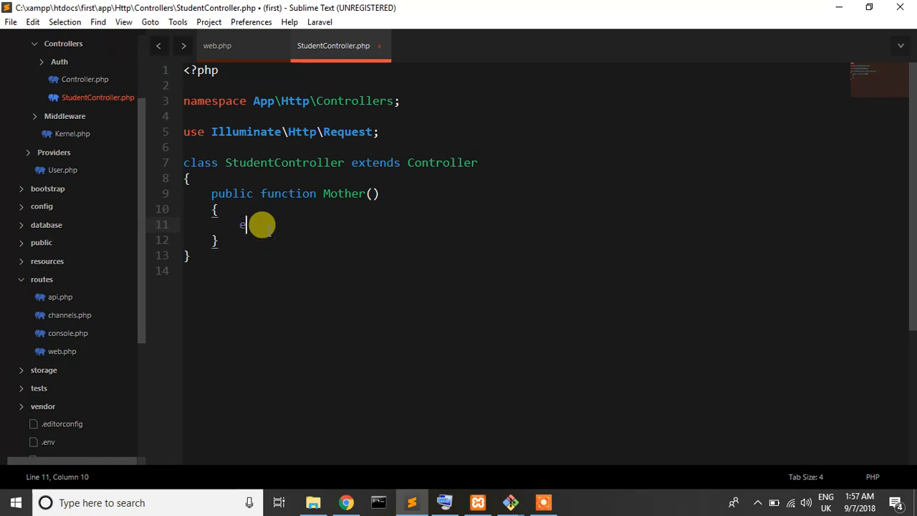
Make the Mother method echo "working great".
{"action": "type", "text": "echo \"string\";"}
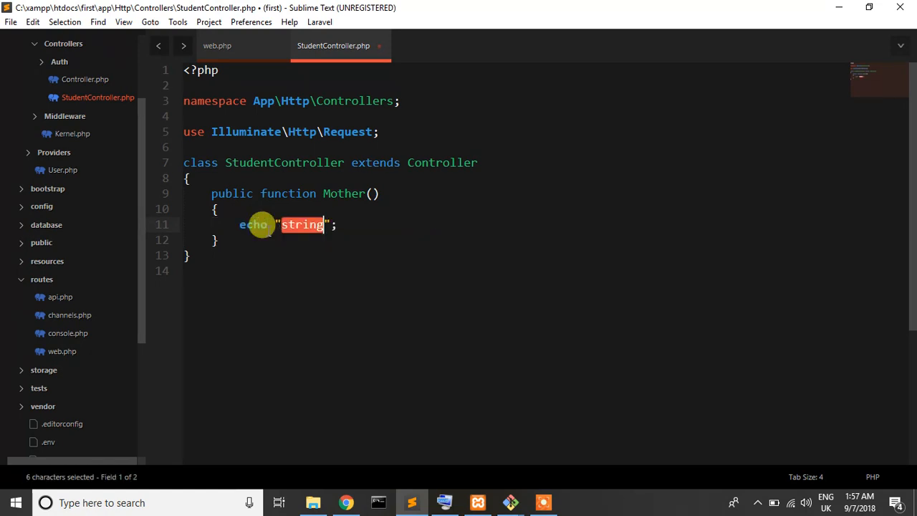
{"action": "type", "text": "workin"}
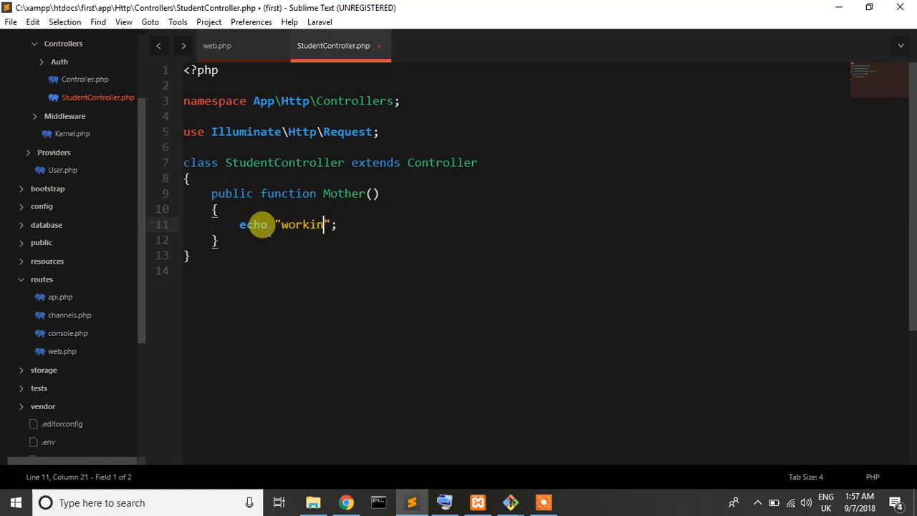
{"action": "type", "text": "greate"}
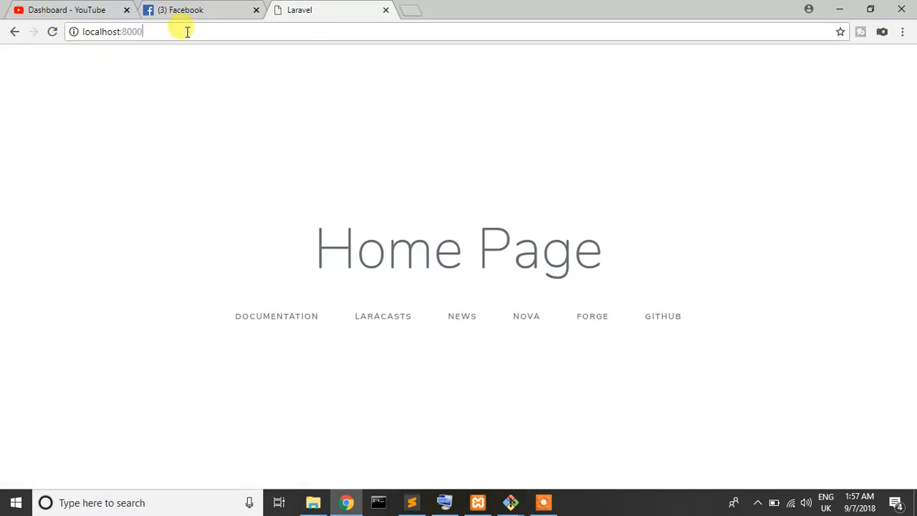
Load localhost:8000/mother in Chrome so it displays 'working great'.
{"action": "type", "text": "/mother"}
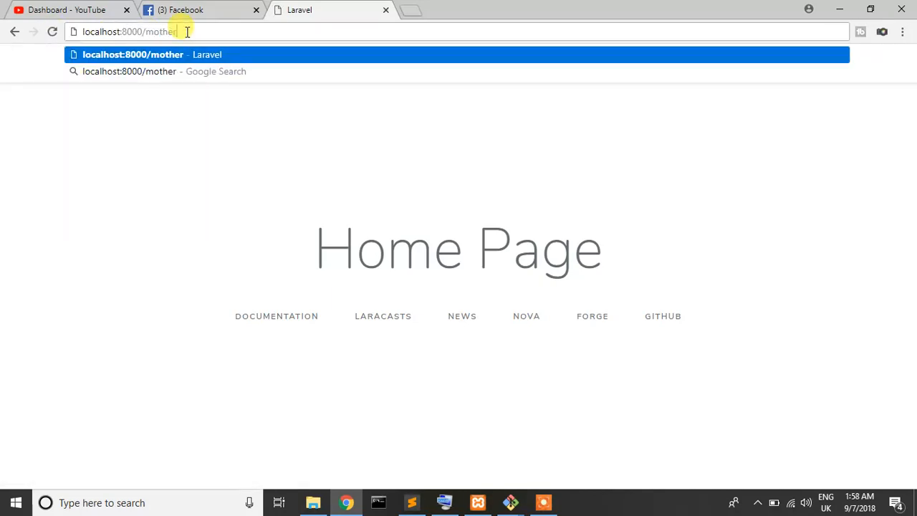
{"action": "key", "text": "Return"}
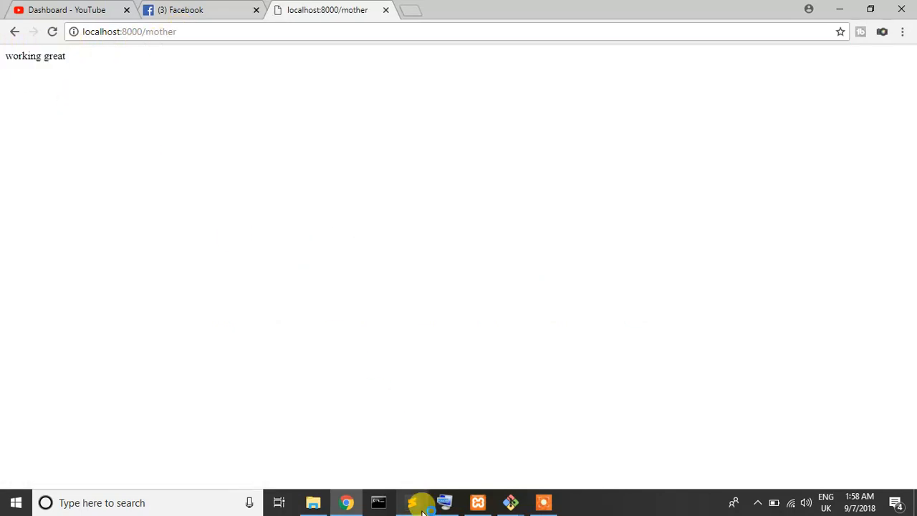
Replace the Mother method's echo line with return view('mother');.
{"action": "left_click", "coordinate": [412, 502]}
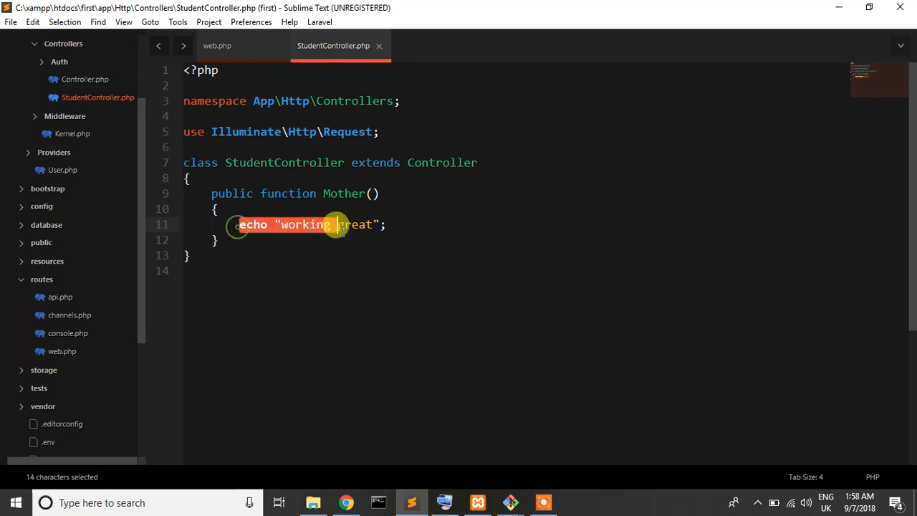
{"action": "type", "text": "return view('');"}
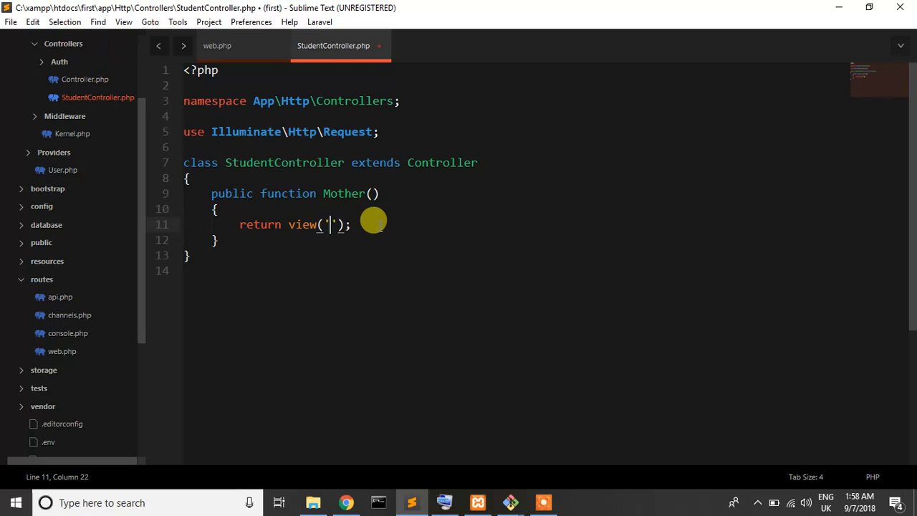
{"action": "scroll", "scroll_direction": "down", "scroll_amount": 3}
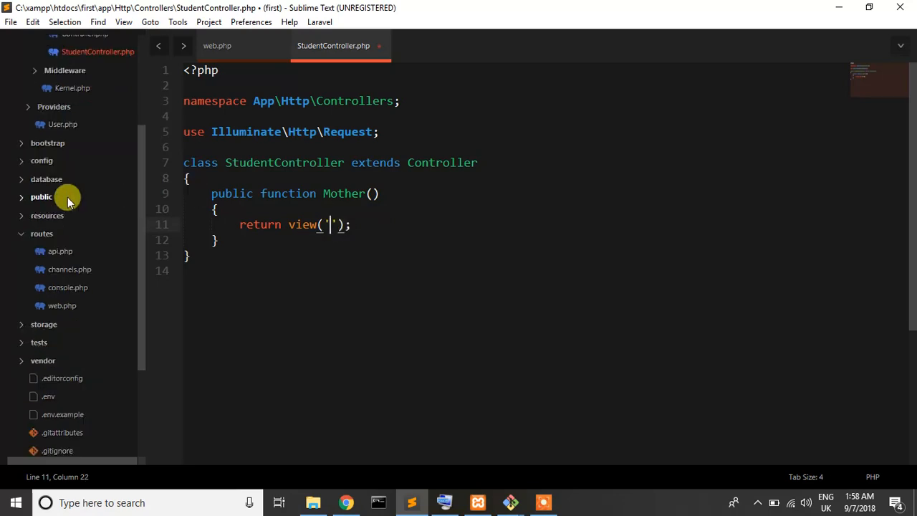
{"action": "scroll", "scroll_direction": "down", "scroll_amount": 3}
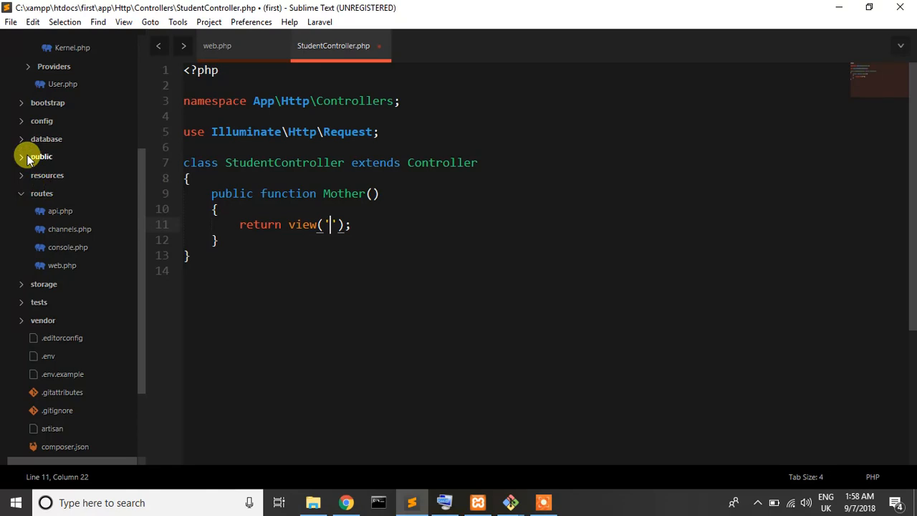
Confirm mother.blade.php exists under resources > views and save StudentController.
{"action": "left_click", "coordinate": [46, 175]}
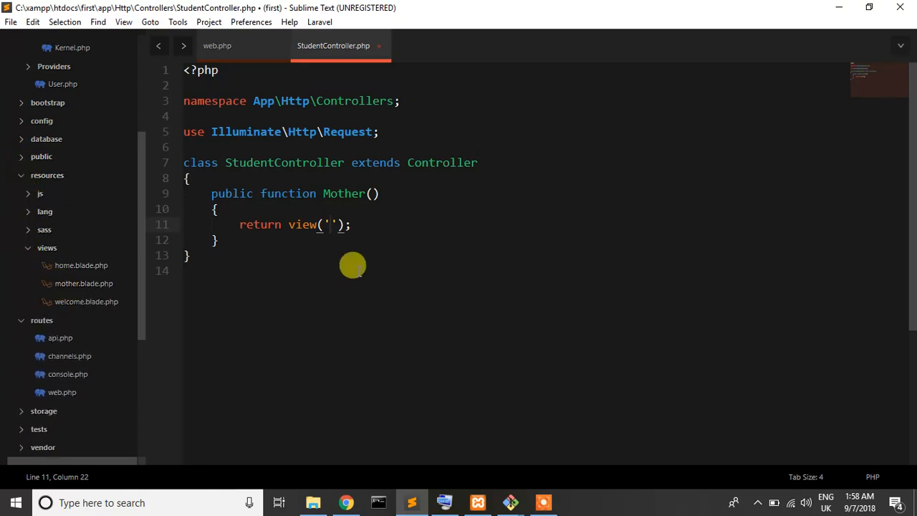
{"action": "type", "text": "mother"}
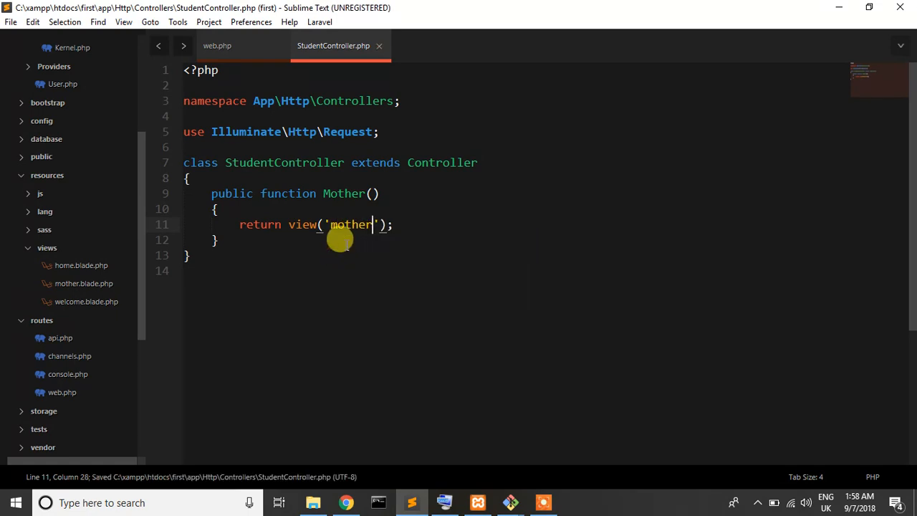
{"action": "mouse_move", "coordinate": [350, 475]}
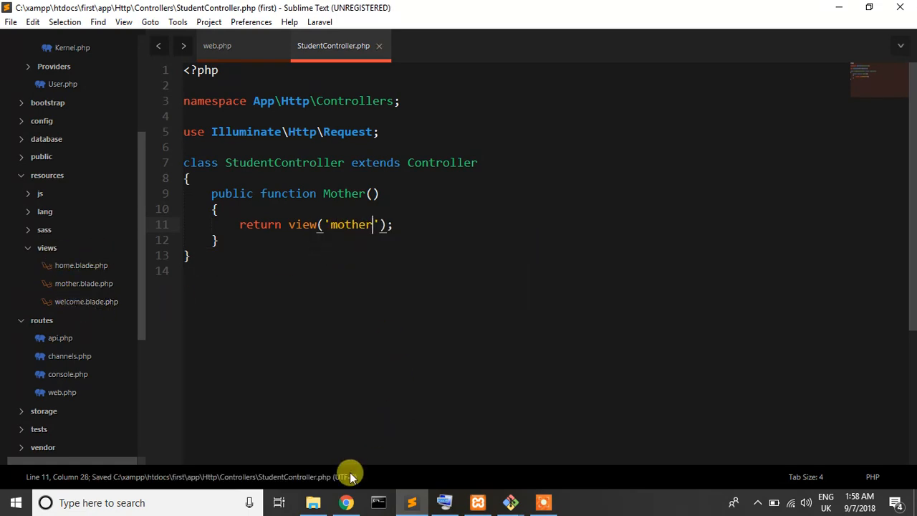
{"action": "left_click", "coordinate": [346, 501]}
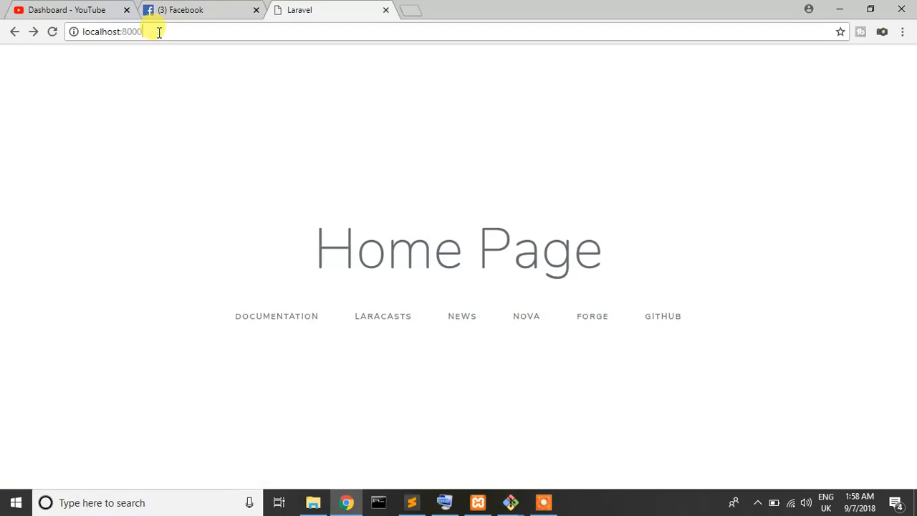
Load localhost:8000/mother in Chrome, which now shows "I love my mother".
{"action": "type", "text": "/mother"}
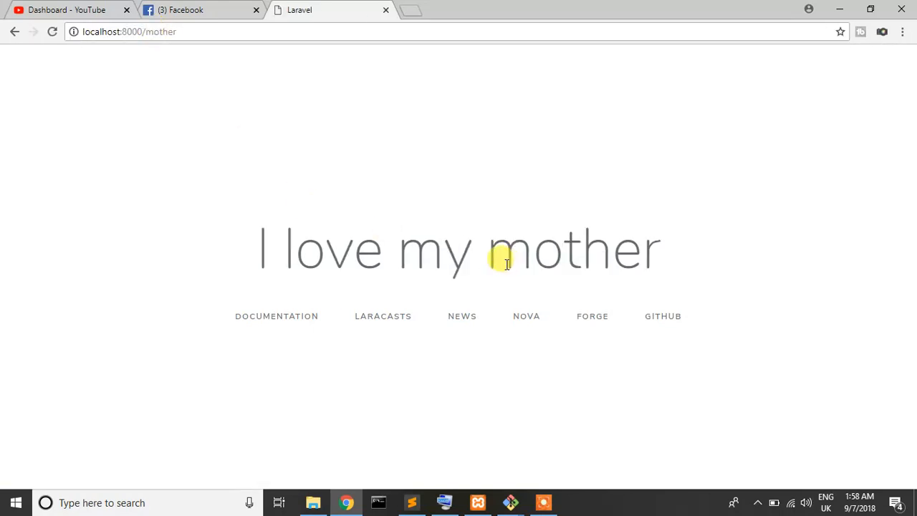
{"action": "left_click", "coordinate": [413, 501]}
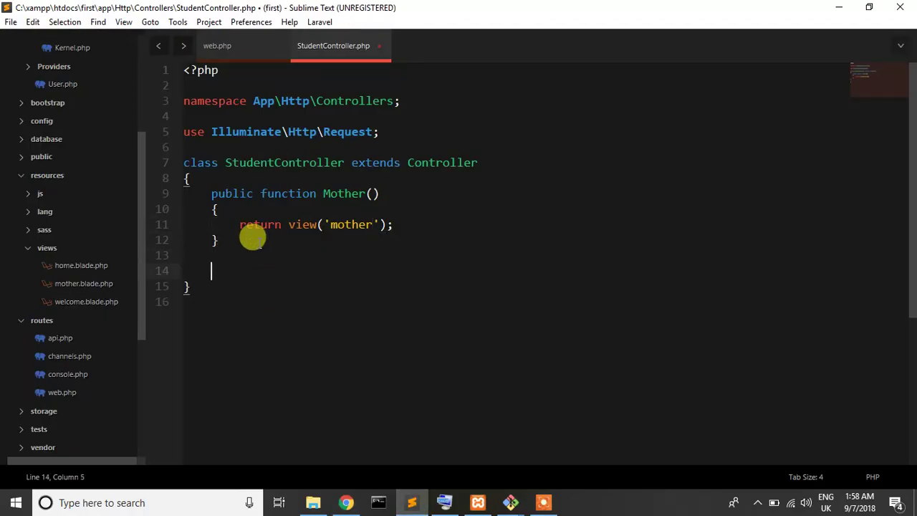
{"action": "type", "text": "public f"}
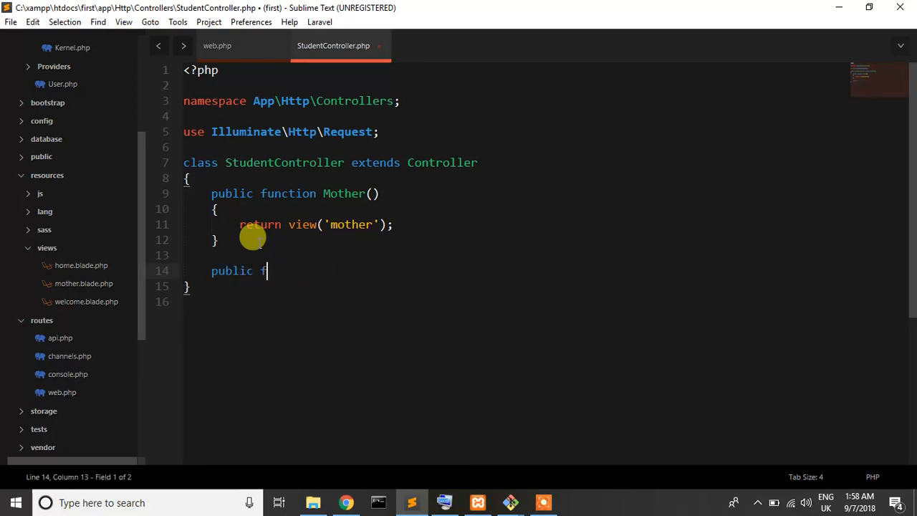
{"action": "key", "text": "ctrl+z"}
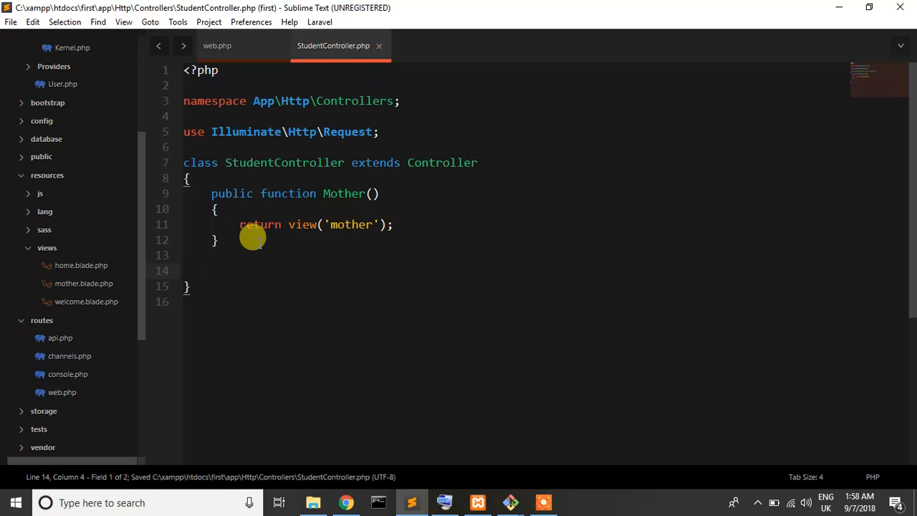
{"action": "mouse_move", "coordinate": [341, 408]}
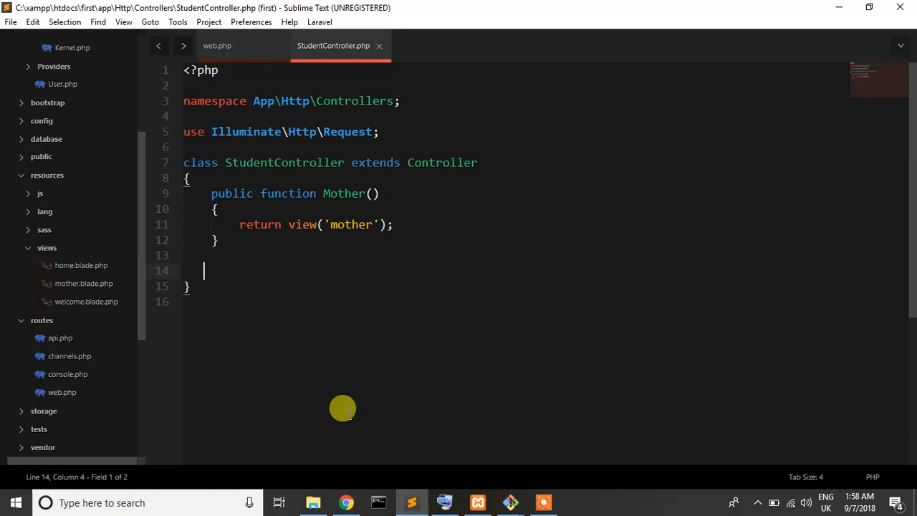
{"action": "mouse_move", "coordinate": [372, 451]}
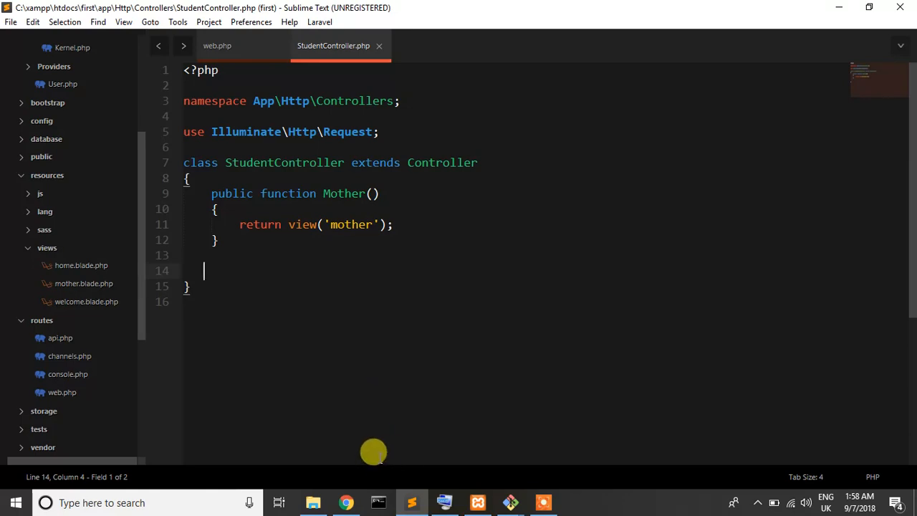
{"action": "left_click", "coordinate": [344, 501]}
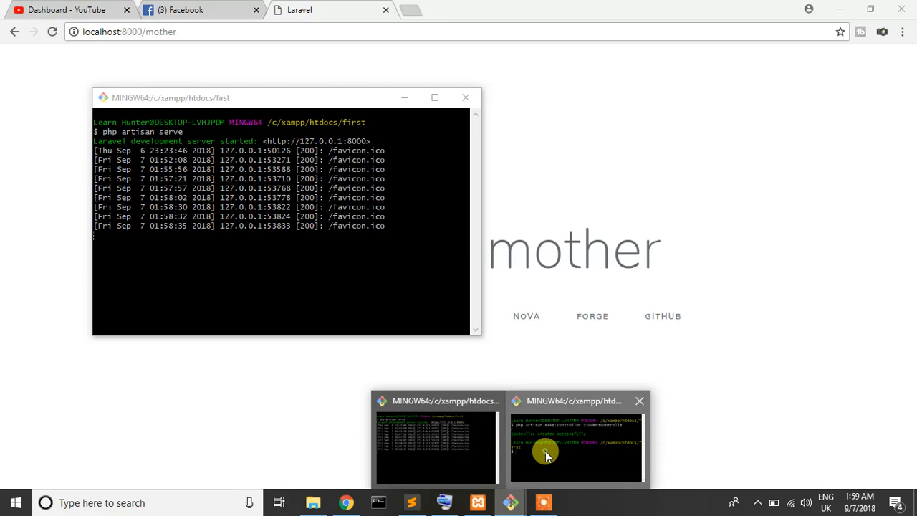
Run php artisan make:controller TeacherController --resource in Git Bash to create the controller.
{"action": "left_click", "coordinate": [576, 444]}
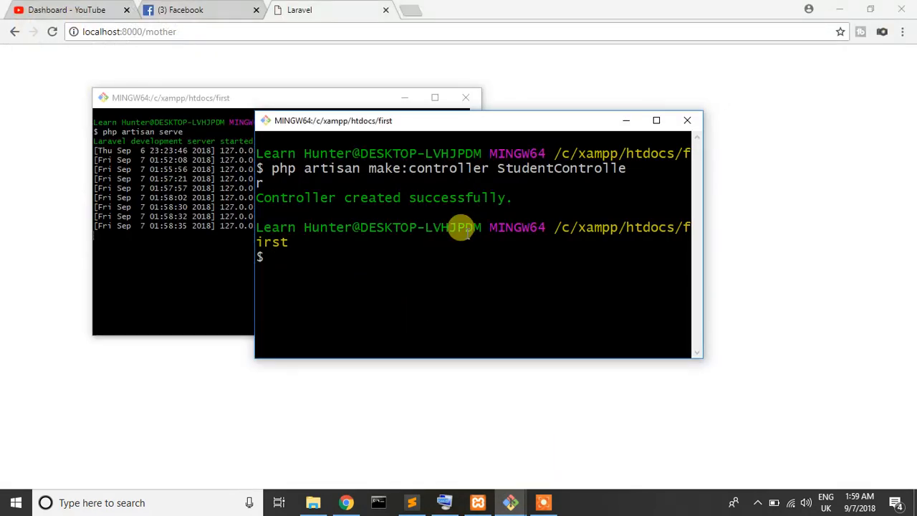
{"action": "type", "text": "php artisan"}
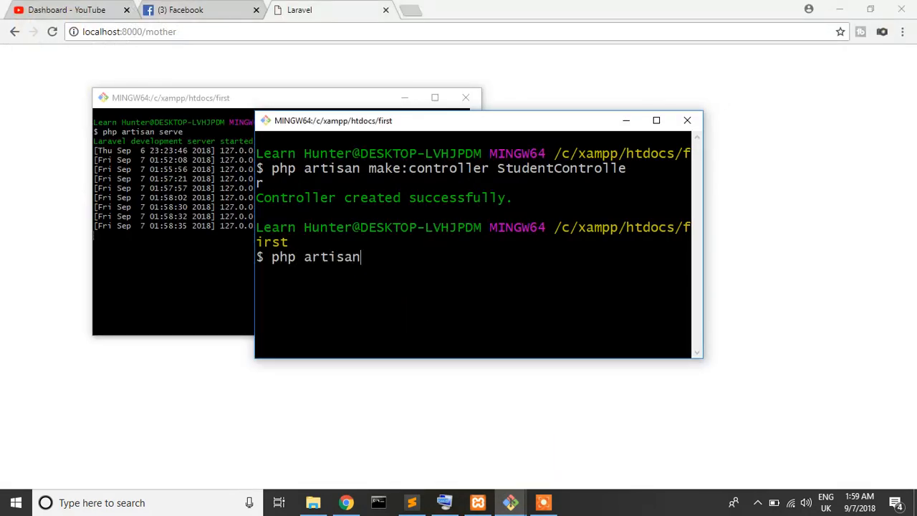
{"action": "type", "text": "make:con"}
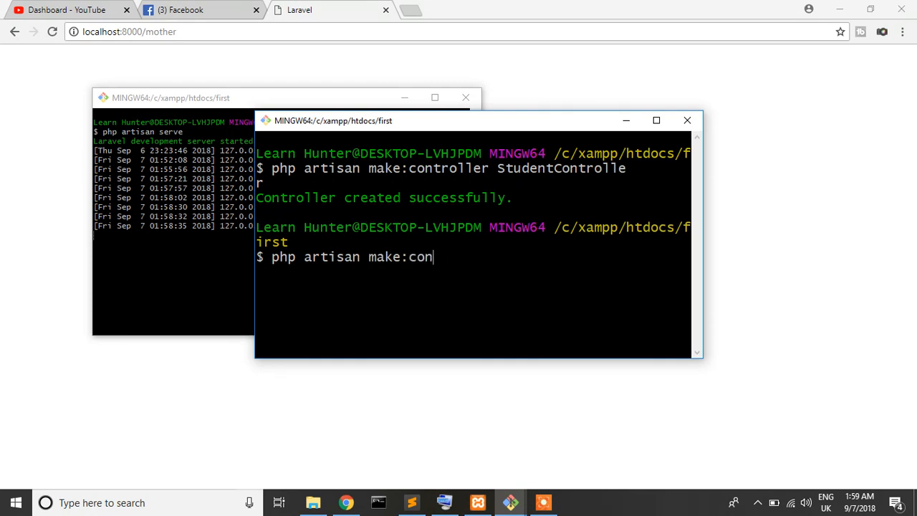
{"action": "type", "text": "troller"}
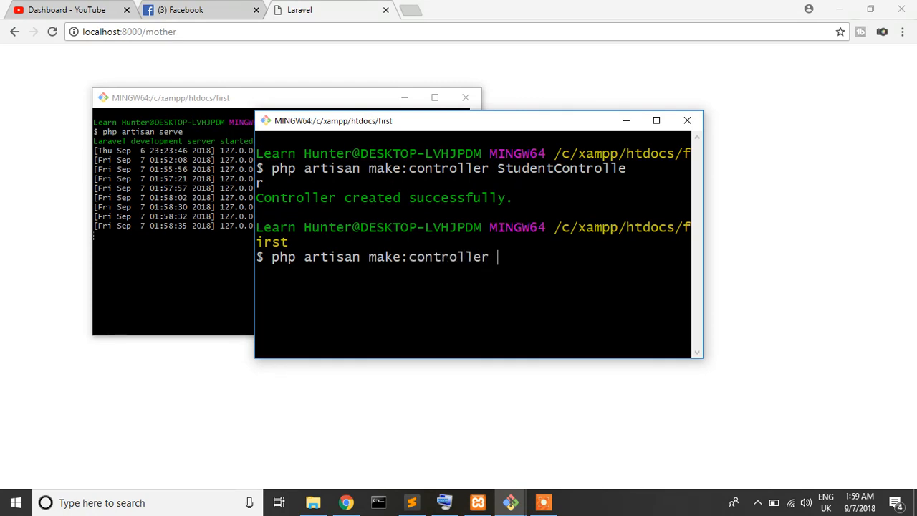
{"action": "type", "text": "Te"}
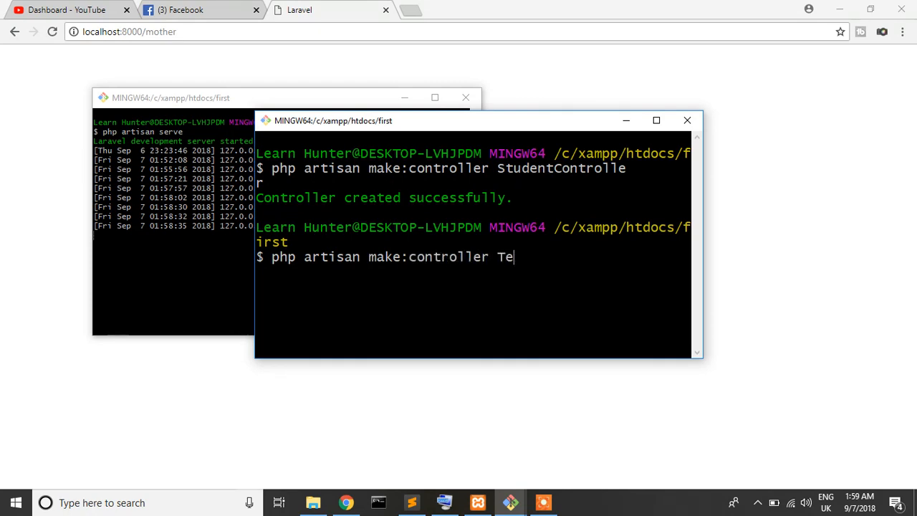
{"action": "type", "text": "acherCont"}
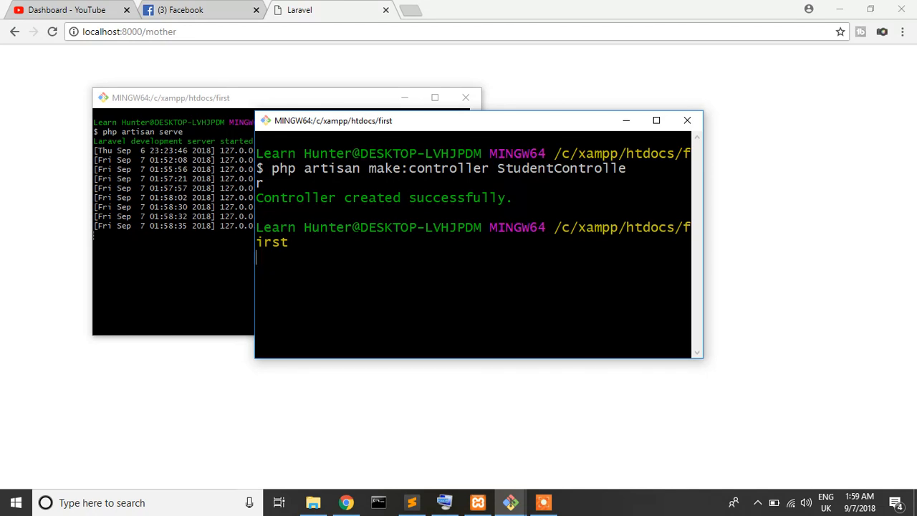
{"action": "mouse_move", "coordinate": [699, 355]}
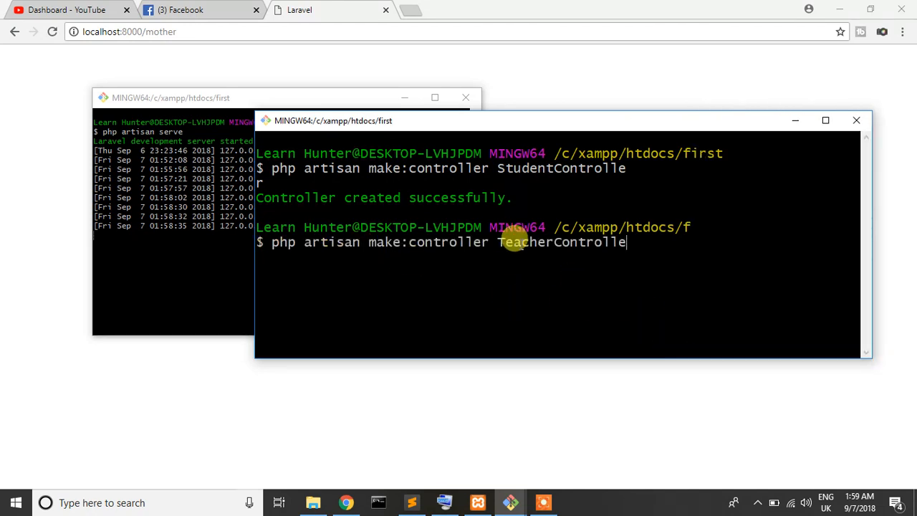
{"action": "type", "text": "r"}
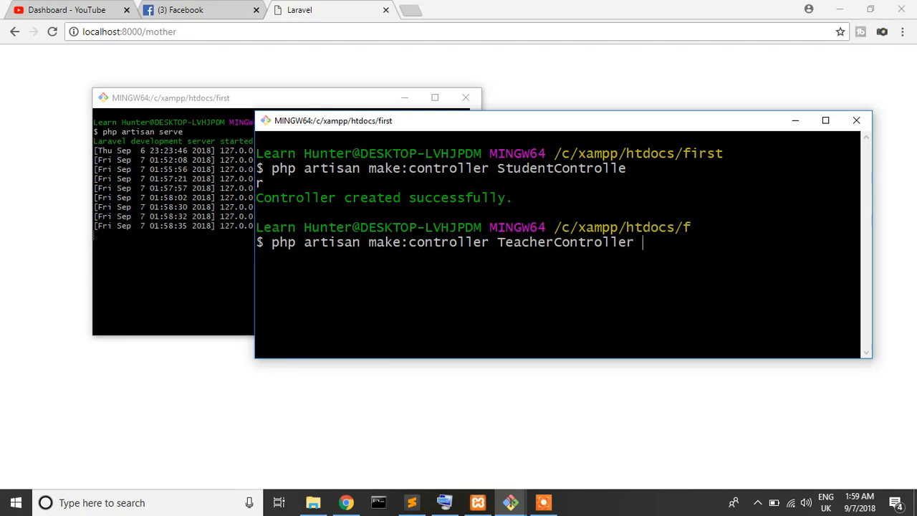
{"action": "type", "text": "--resou"}
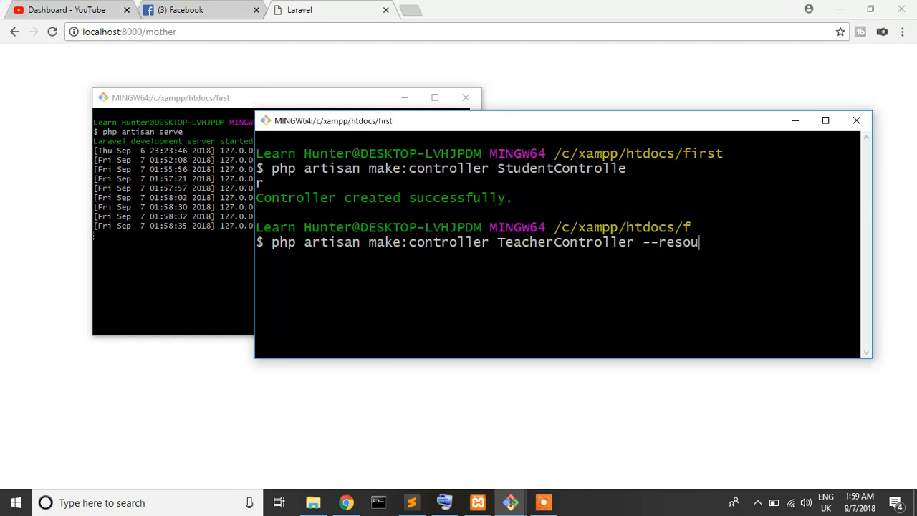
{"action": "type", "text": "rce"}
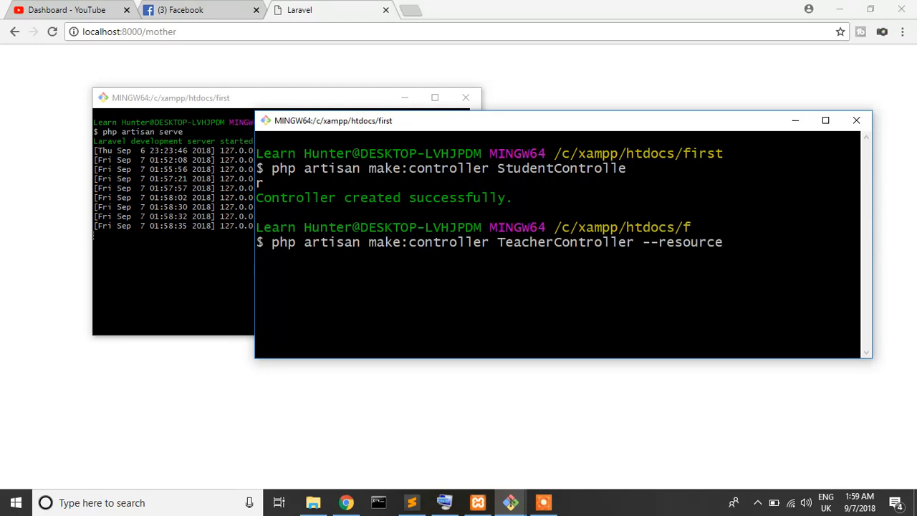
{"action": "mouse_move", "coordinate": [797, 126]}
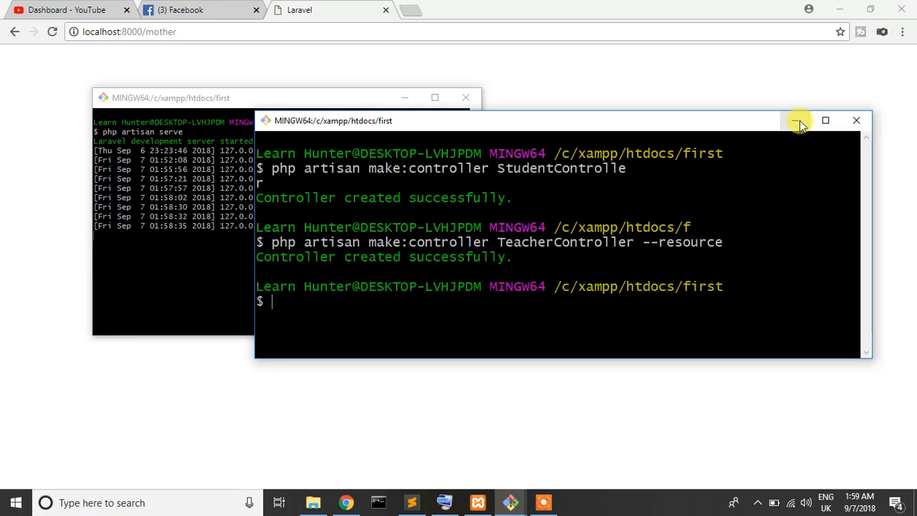
{"action": "left_click", "coordinate": [424, 501]}
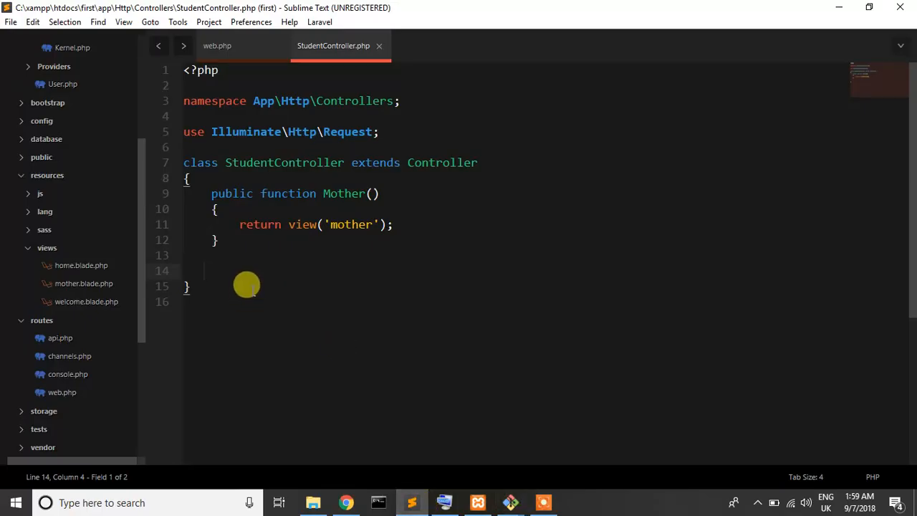
Open TeacherController.php from the sidebar and review its generated update and destroy methods.
{"action": "left_click", "coordinate": [97, 224]}
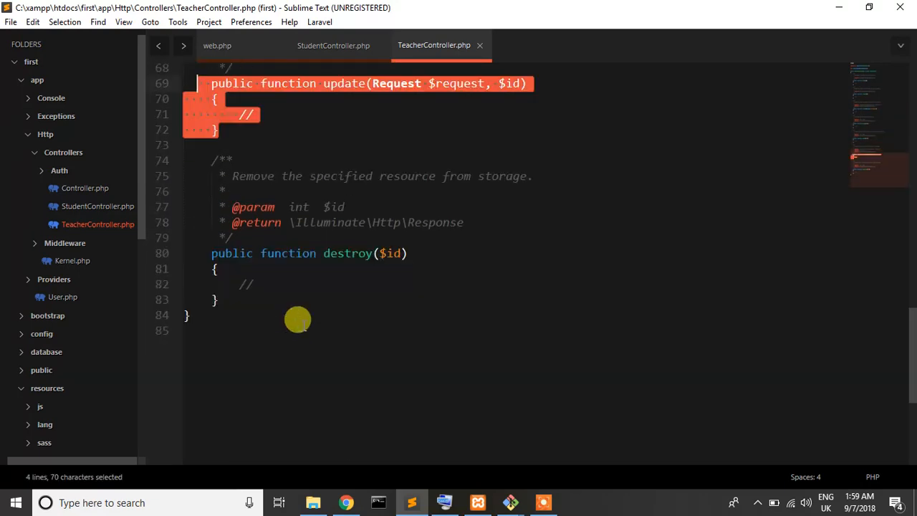
{"action": "left_click", "coordinate": [308, 310]}
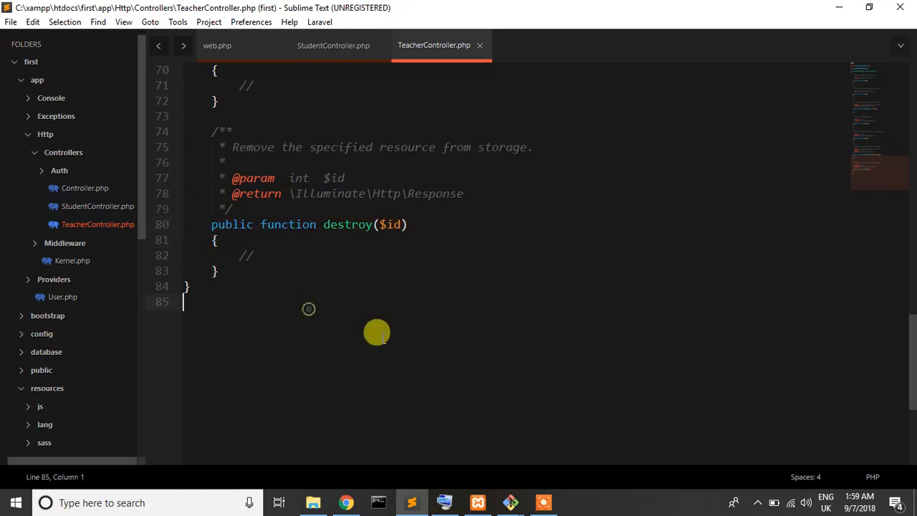
{"action": "scroll", "scroll_direction": "up", "scroll_amount": 3}
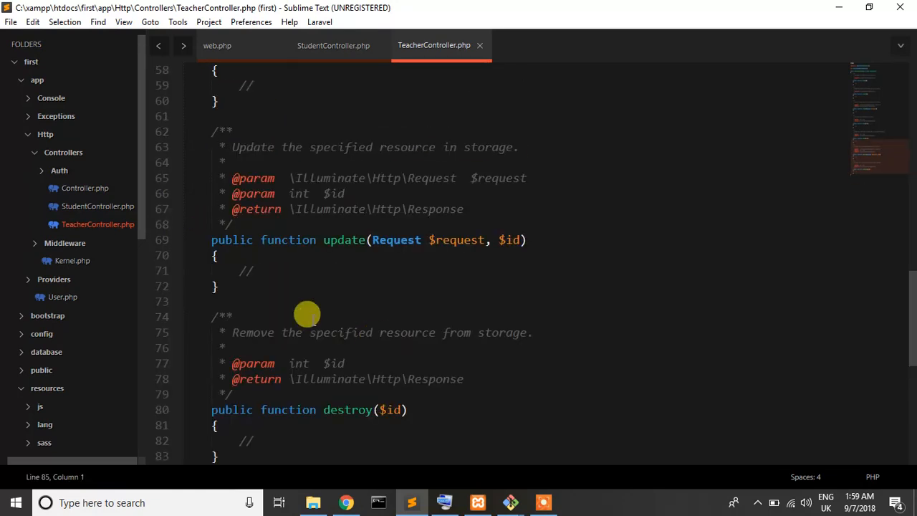
{"action": "left_click", "coordinate": [332, 44]}
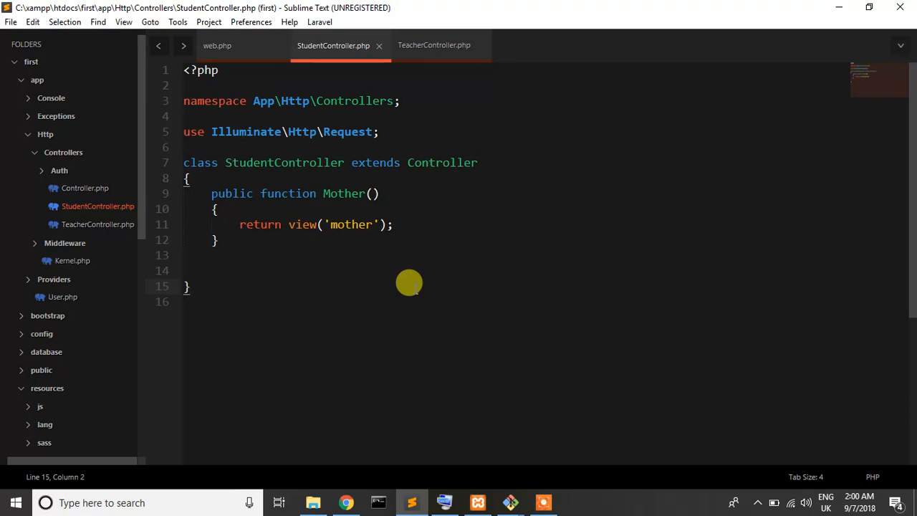
{"action": "mouse_move", "coordinate": [98, 207]}
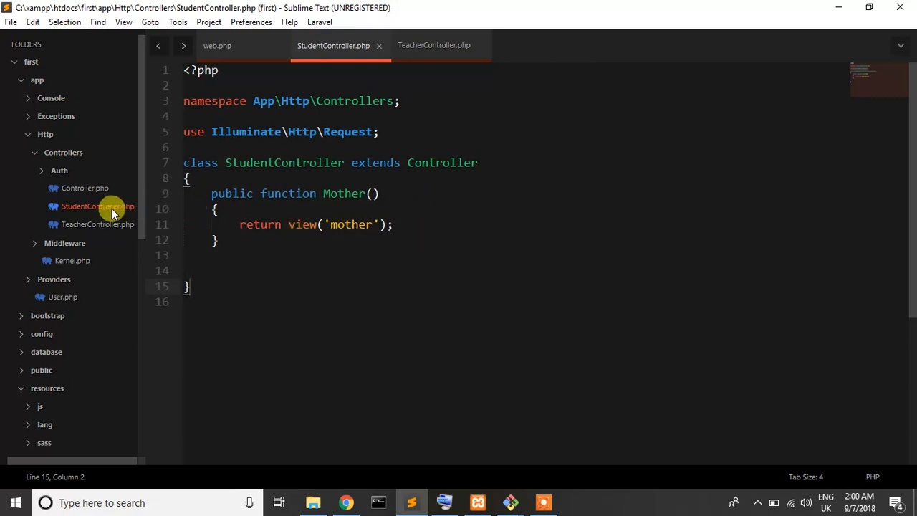
{"action": "mouse_move", "coordinate": [323, 148]}
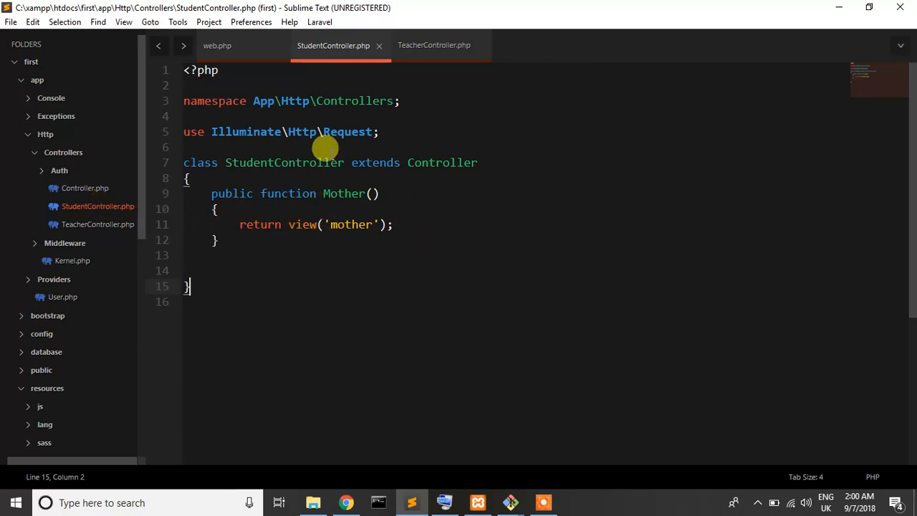
{"action": "mouse_move", "coordinate": [361, 144]}
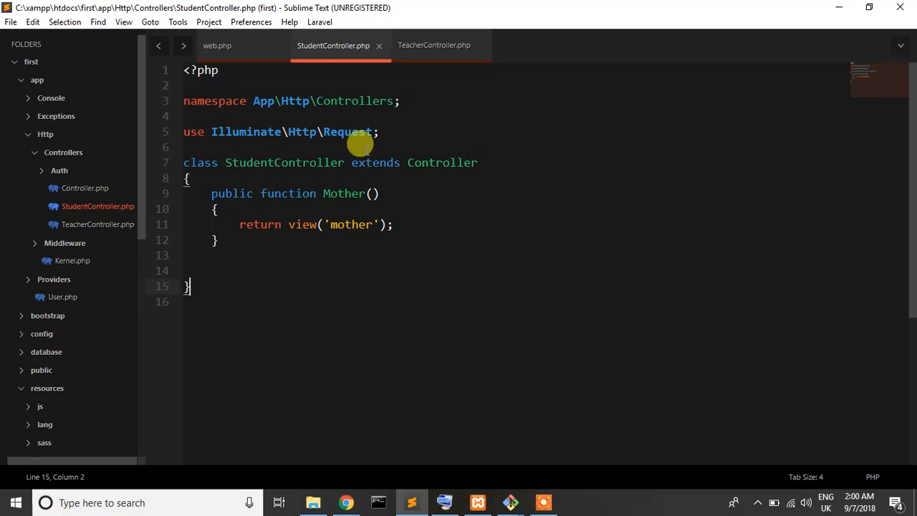
Show web.php with Mother selected in Route::get('/mother', 'StudentController@Mother').
{"action": "left_click", "coordinate": [218, 45]}
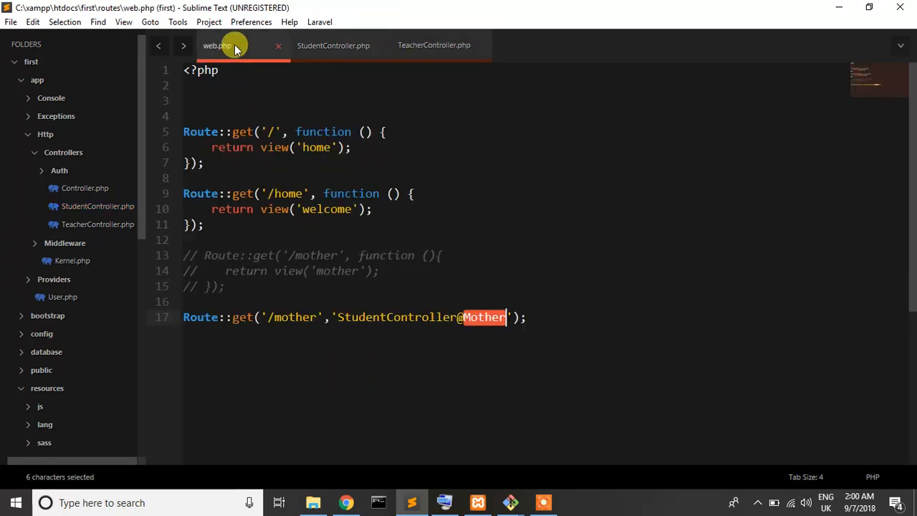
{"action": "double_click", "coordinate": [290, 316]}
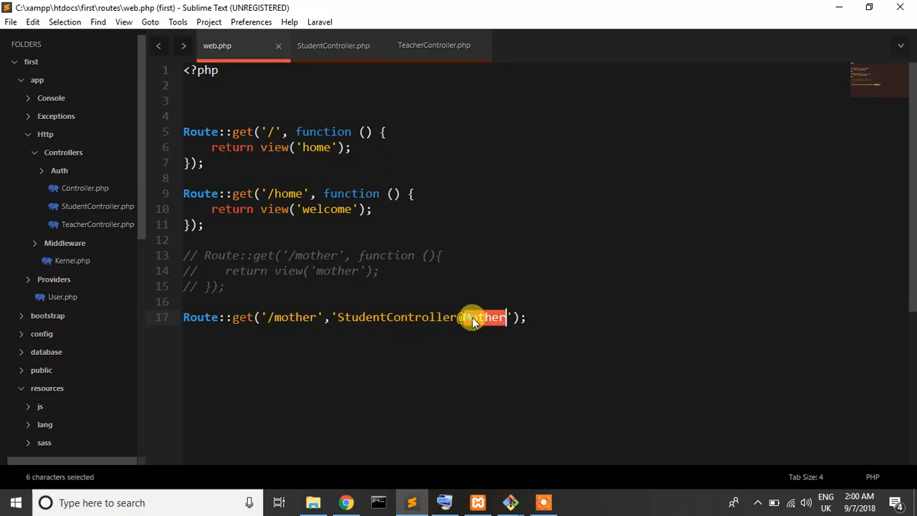
{"action": "mouse_move", "coordinate": [353, 84]}
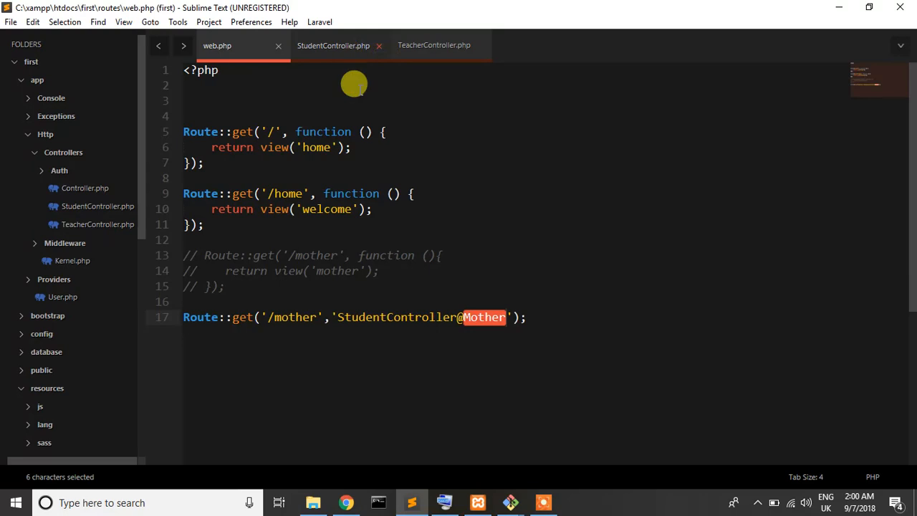
Show StudentController.php with the return view('mother'); statement highlighted.
{"action": "left_click", "coordinate": [332, 45]}
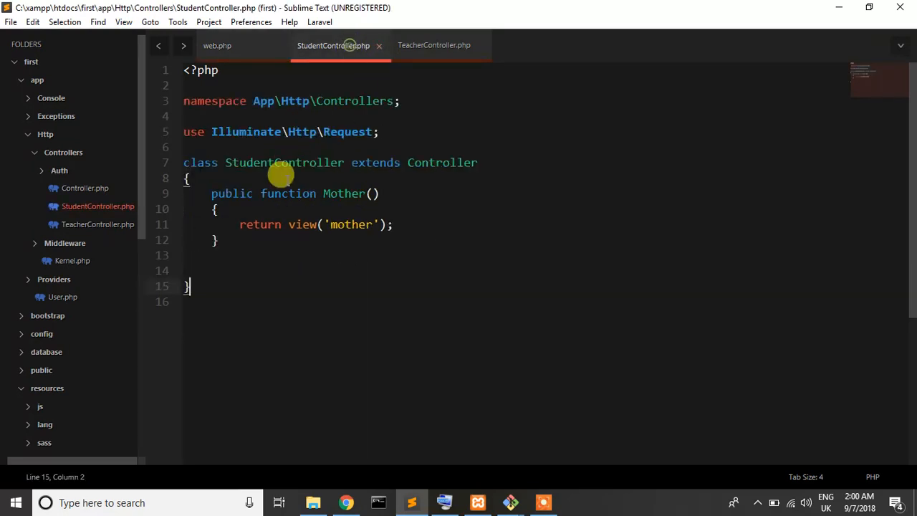
{"action": "left_click", "coordinate": [392, 224]}
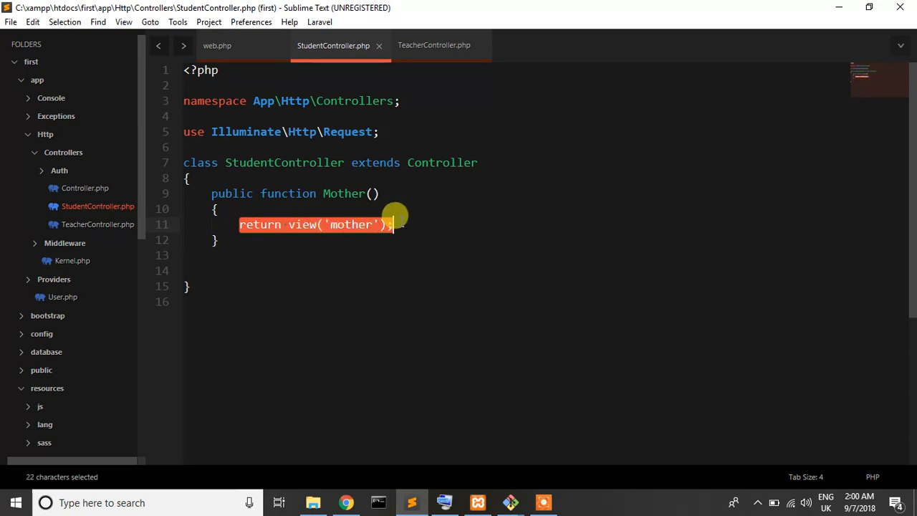
{"action": "mouse_move", "coordinate": [400, 226]}
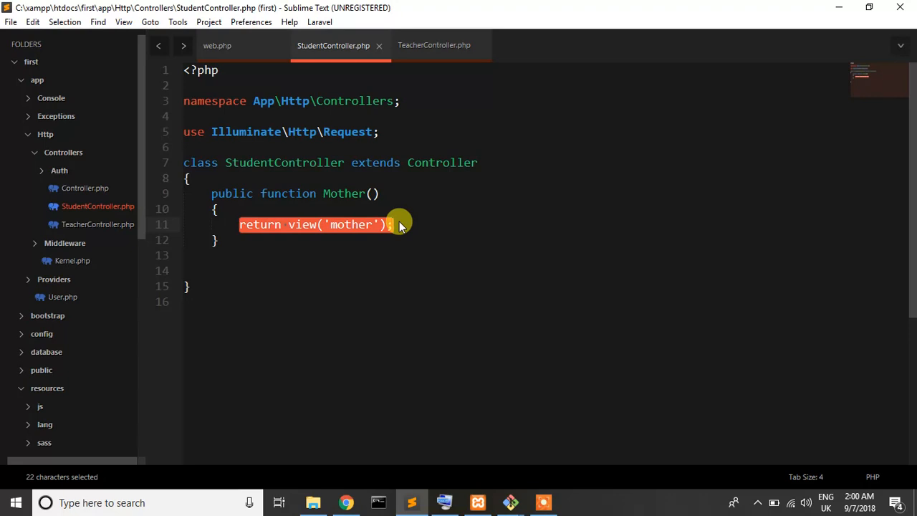
{"action": "mouse_move", "coordinate": [566, 361]}
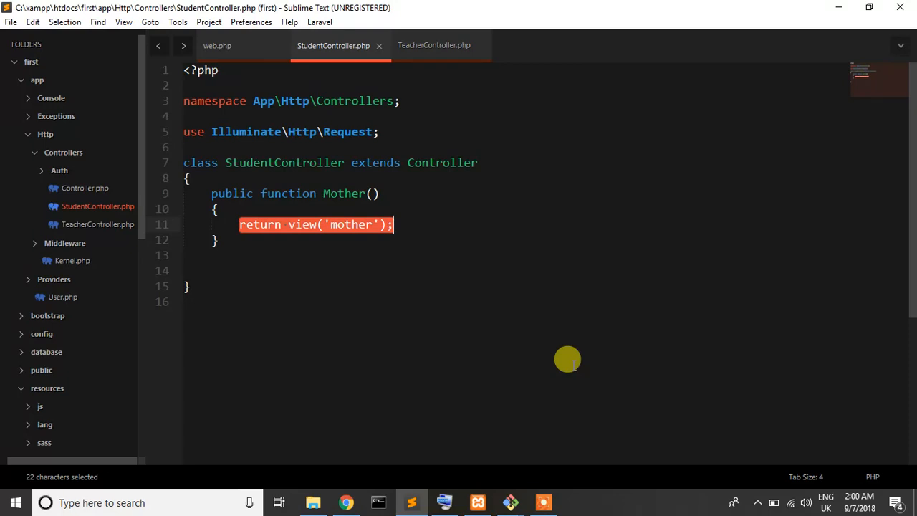
{"action": "left_click", "coordinate": [546, 501]}
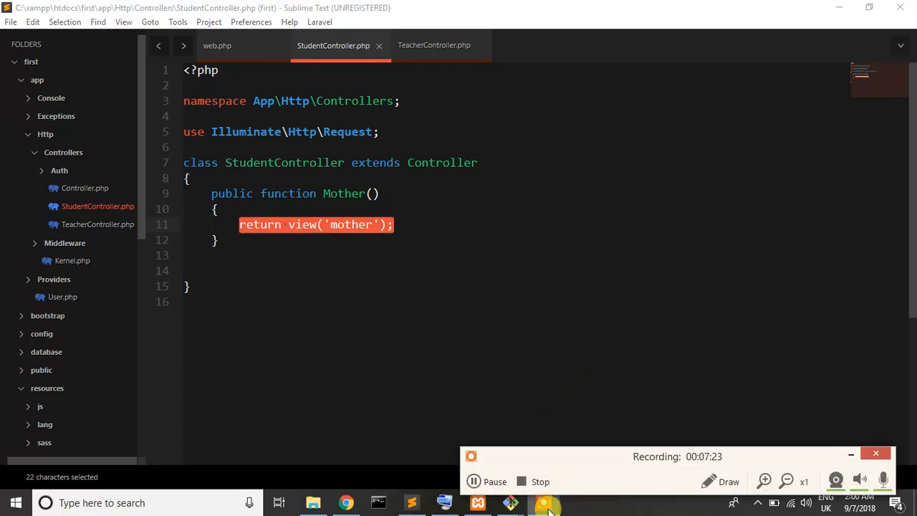